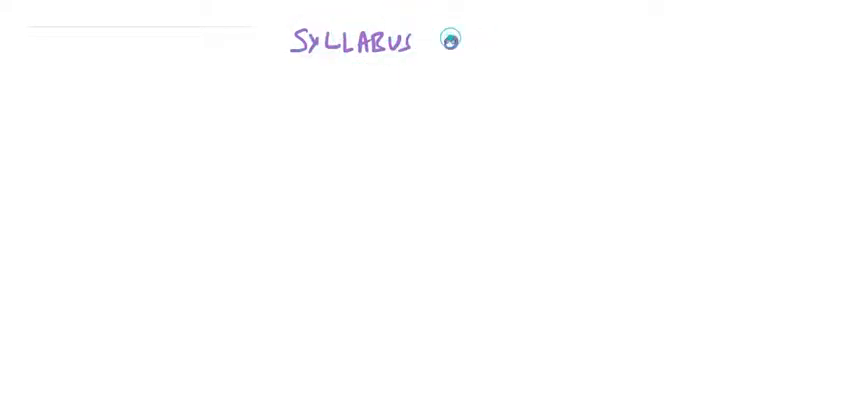
Handwrite the purple title 'SYLLABUS OF POWER SYSTEM' across the top of the page.
text(of Po)
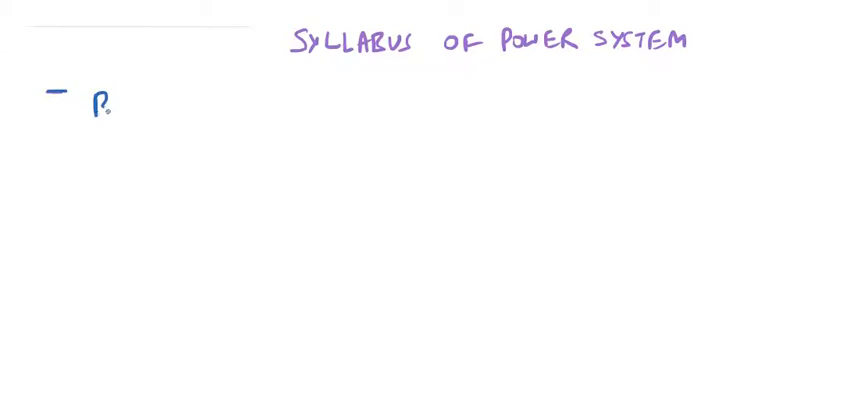
Write blue 'BASICS OF POWER SYS.' with red bullet 'GENERATION CONCEPTS OF ELECTRICAL ENERGY'.
text(BASICS OF)
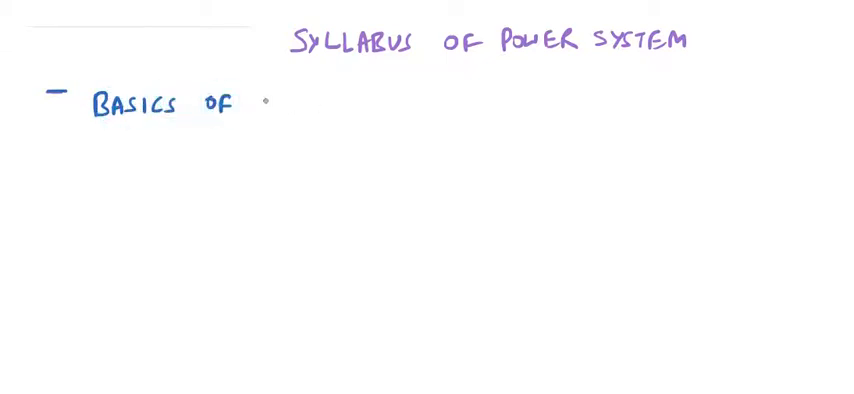
text(Powe)
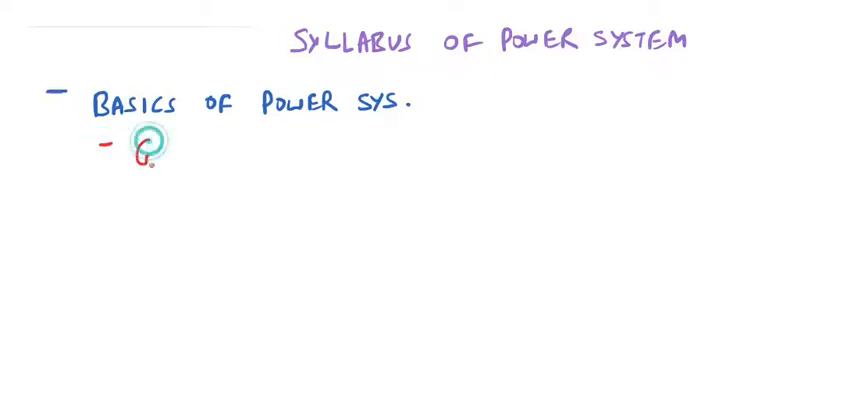
text(GENE)
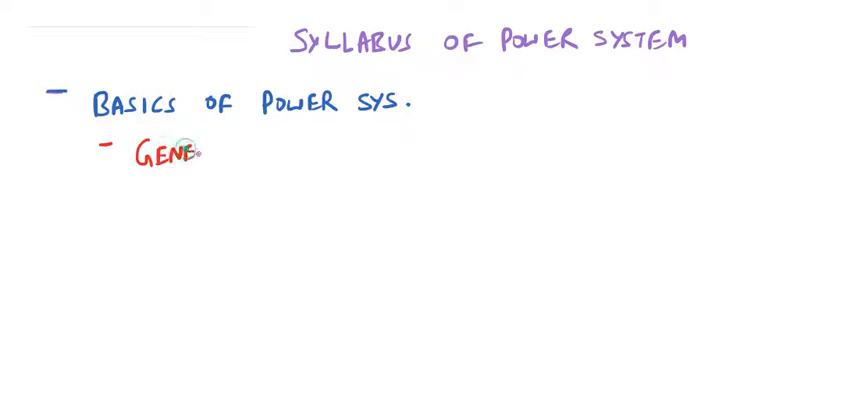
text(GENERATION)
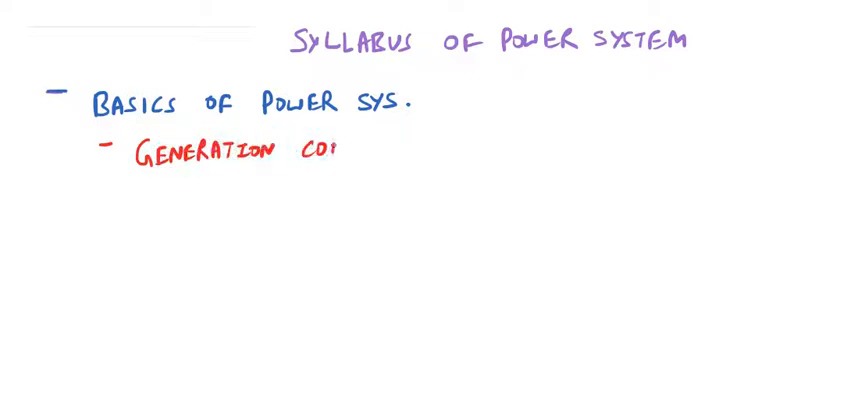
text(CONCEPT)
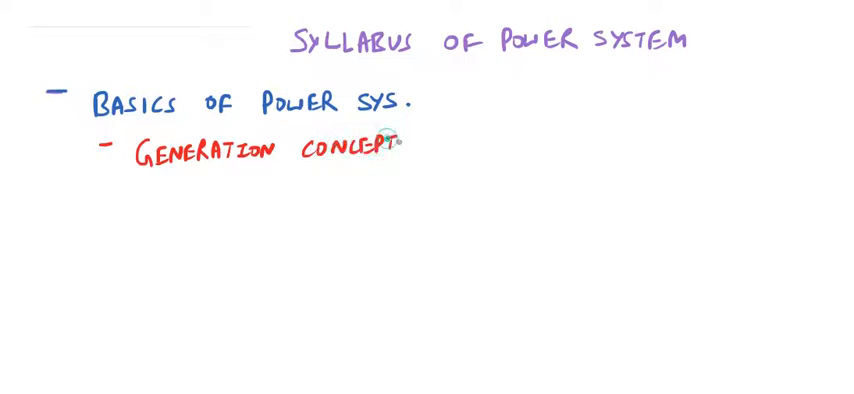
text(OF)
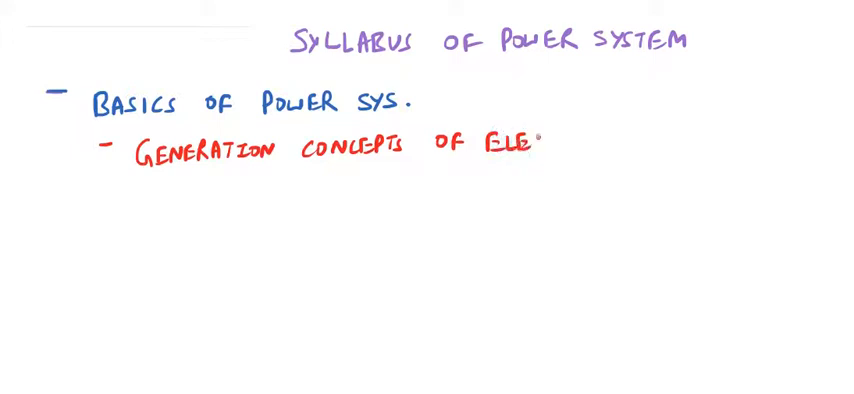
text(ELECTRICAL)
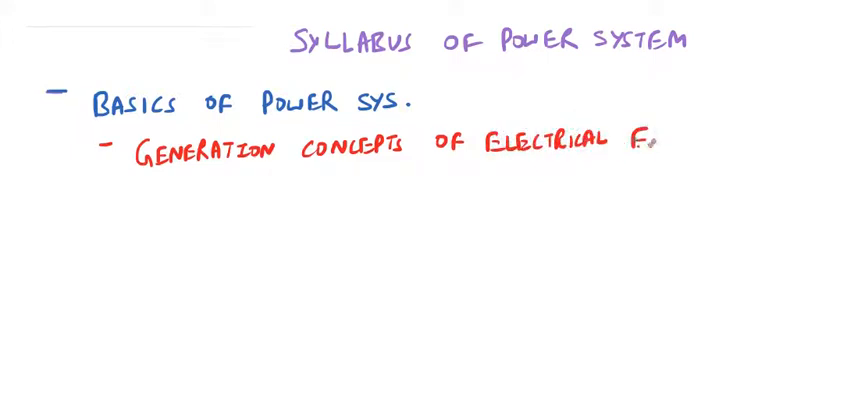
text(ENER)
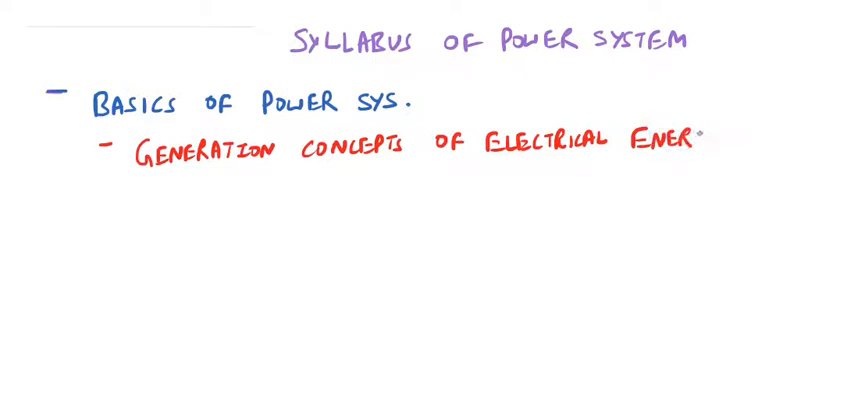
text(GY.)
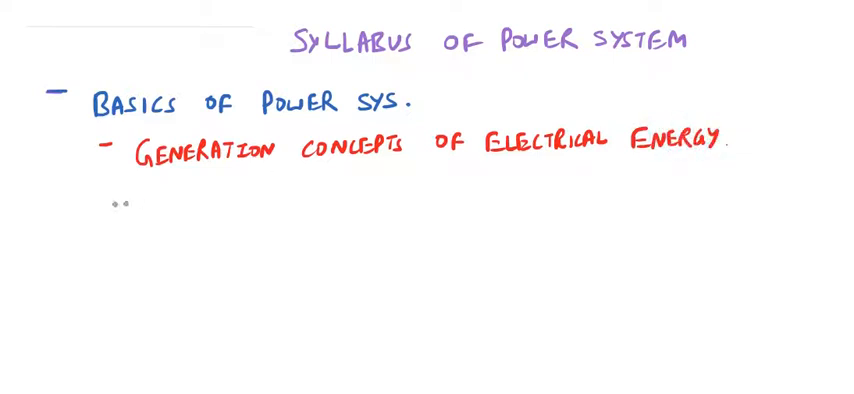
Add the red sub-bullet '- OBJECTIVES OF POWER SYSTEM'.
text(O)
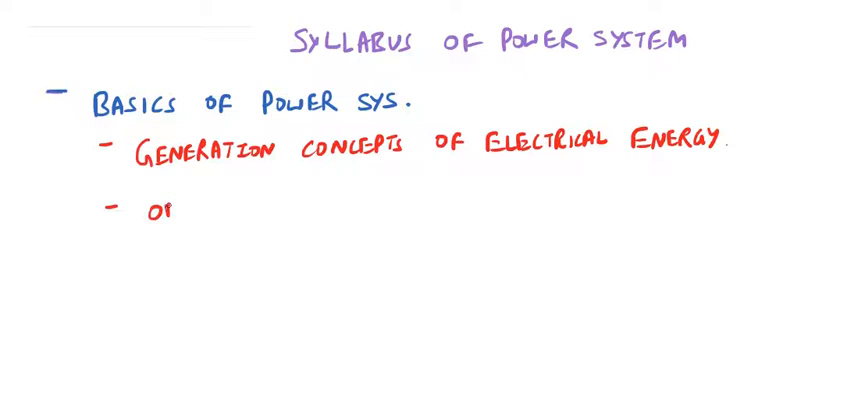
text(BJE)
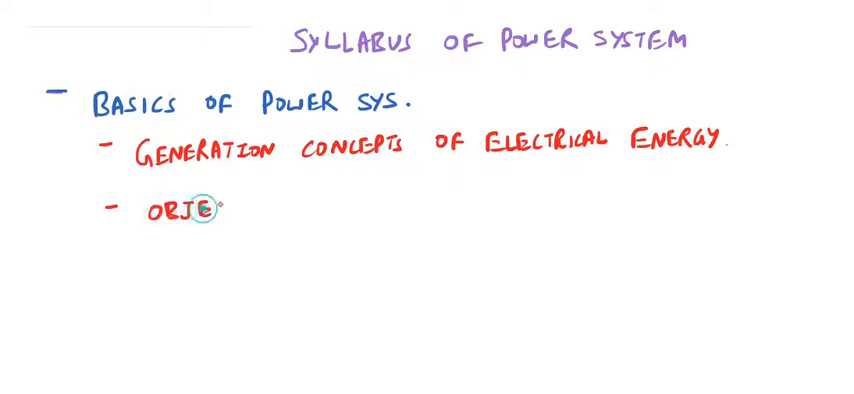
text(CTIVES OF)
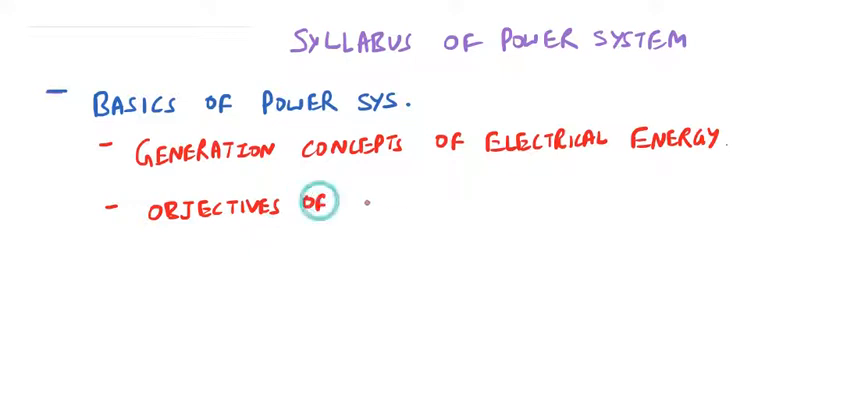
text(POWER SYSTEM.)
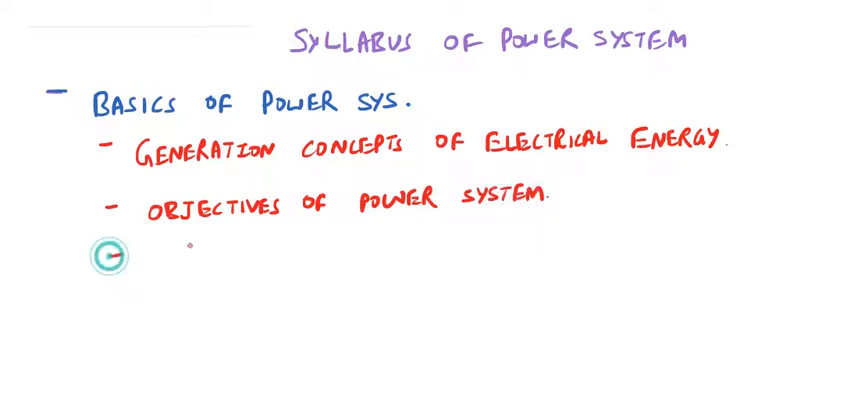
Add the red sub-bullet '- VOLTAGE COMPENSATIONS' beneath it.
text(V)
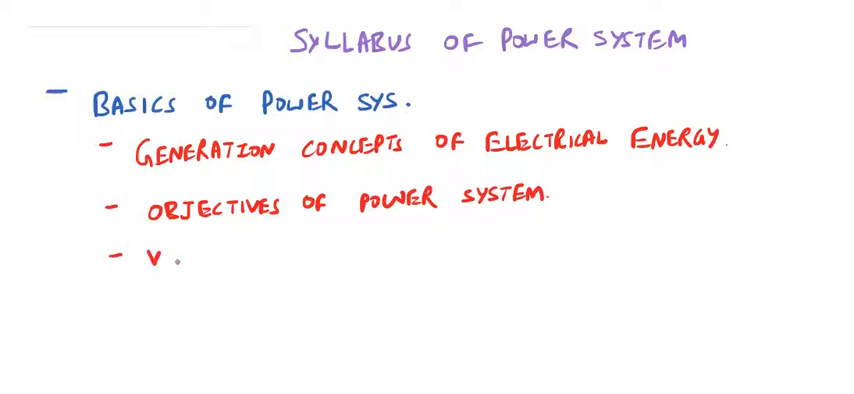
text(OLTAGE COMPENS)
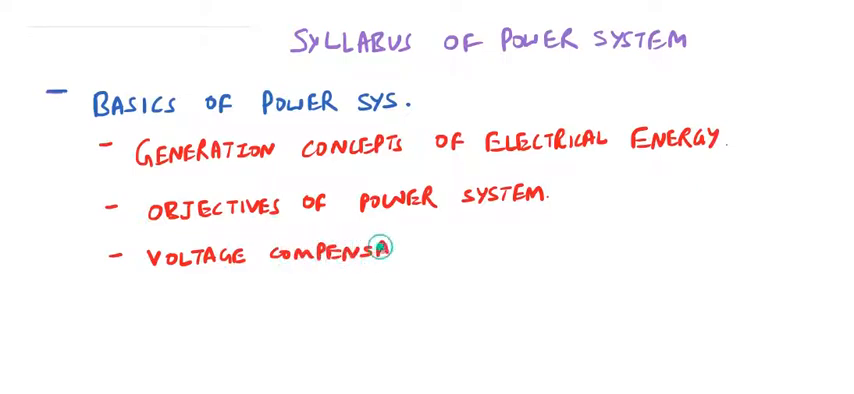
text(ATIONS.)
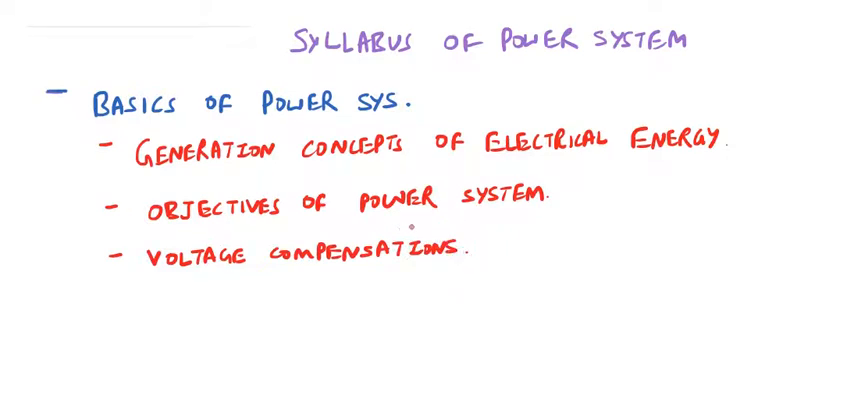
mouse_move(517, 244)
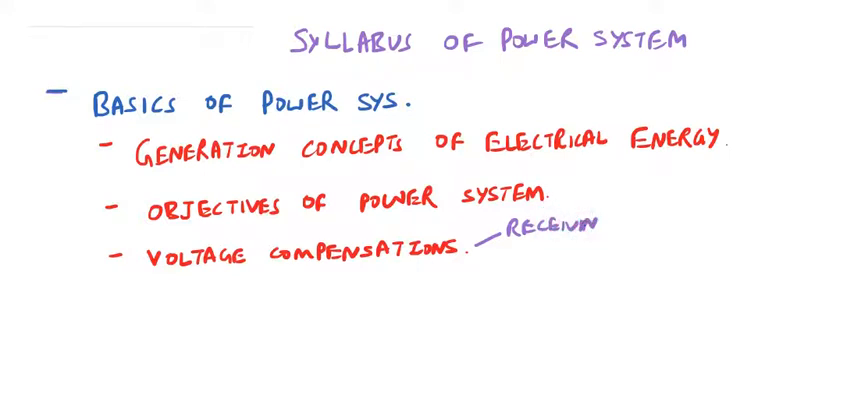
Label purple branches 'RECEIVING END COMP.' and 'SENDING END COMP.' from voltage compensations.
text(END COMP.)
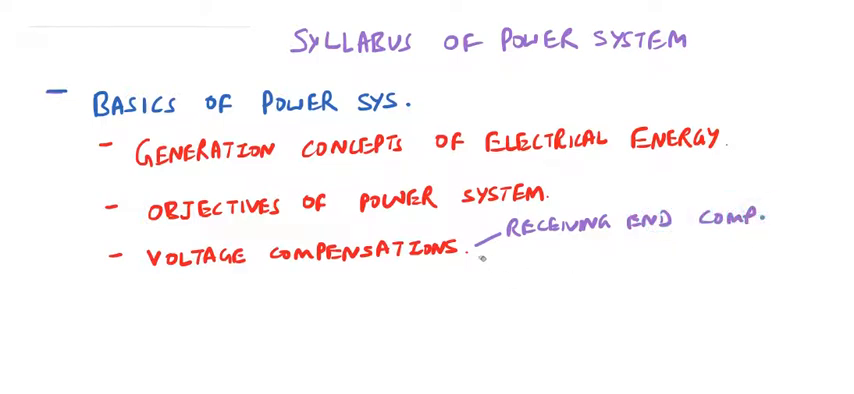
text(SENDING END CO)
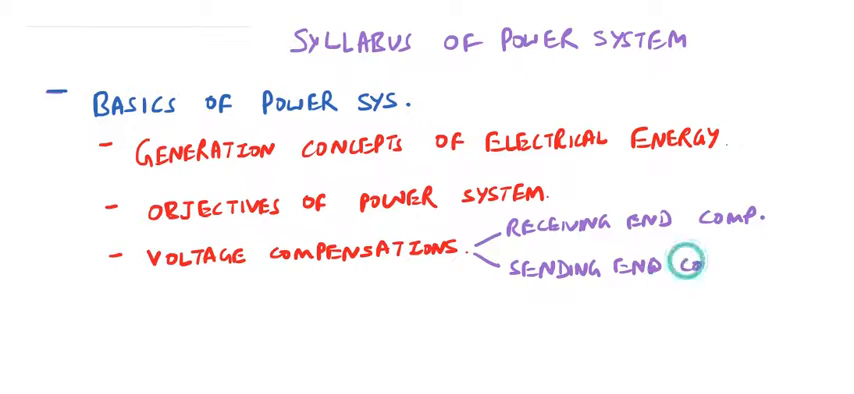
text(omp.)
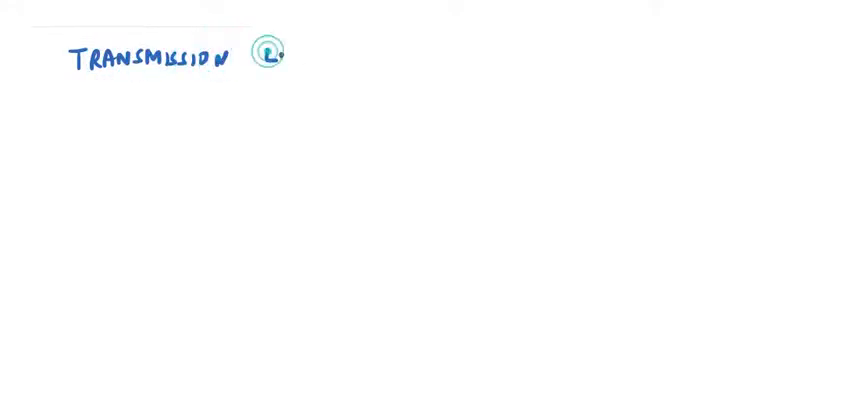
Write the blue page heading 'TRANSMISSION LINE MODELS'.
text(LINE)
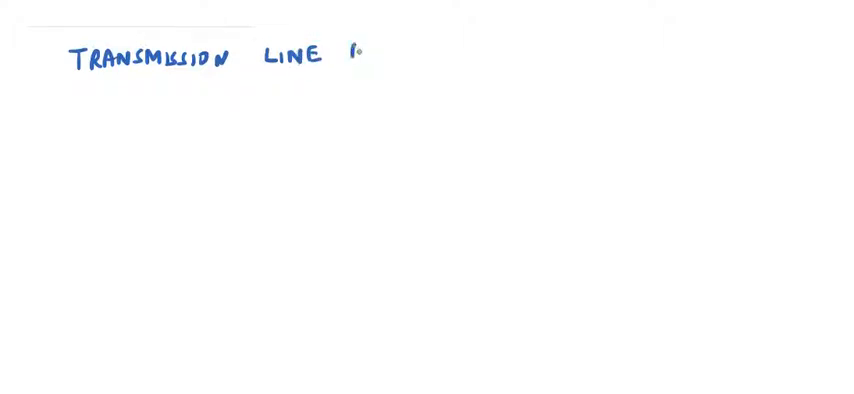
text(MODEL)
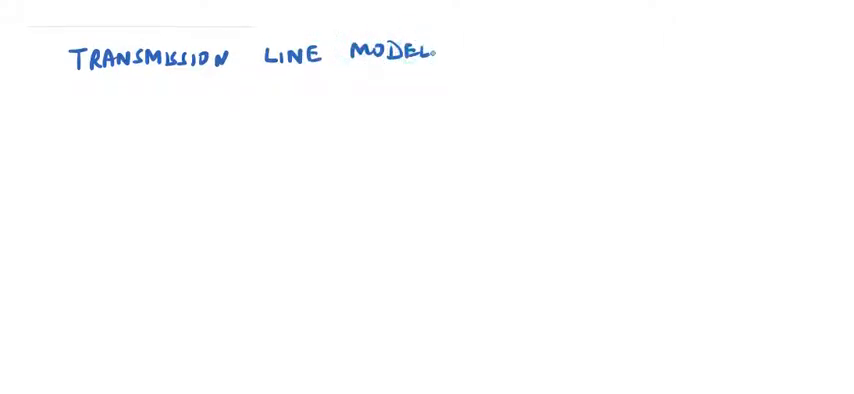
text(S)
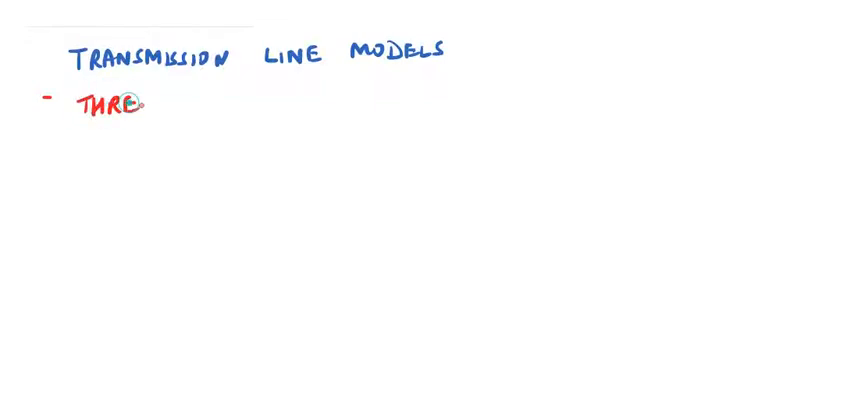
Add the red bullet '- THREE MODELS OF TRANSMISSION LINES'.
text(THREE MODELS)
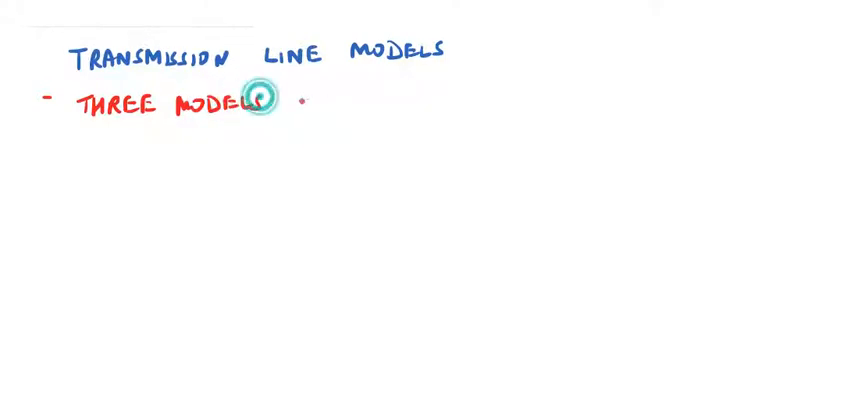
text(OF T)
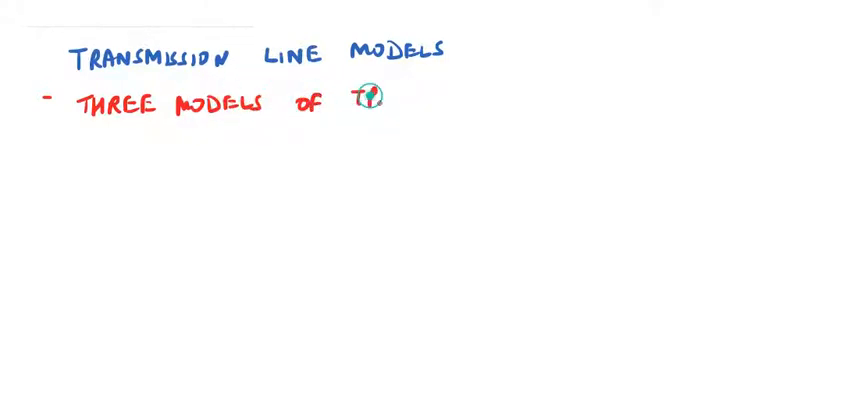
text(TRANSMISSION)
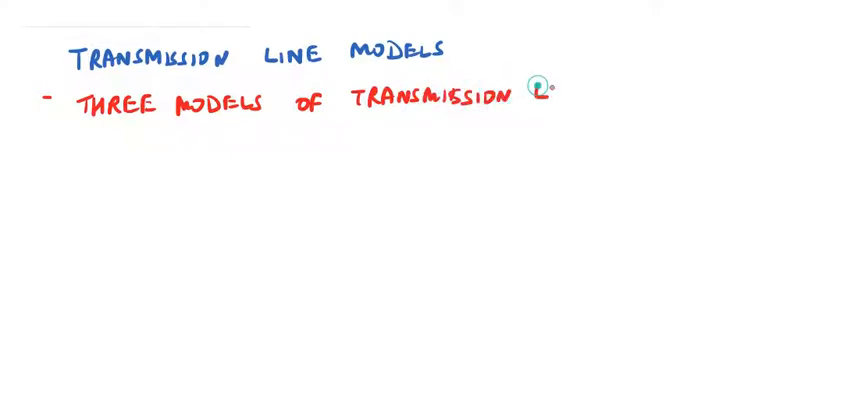
text(LINES)
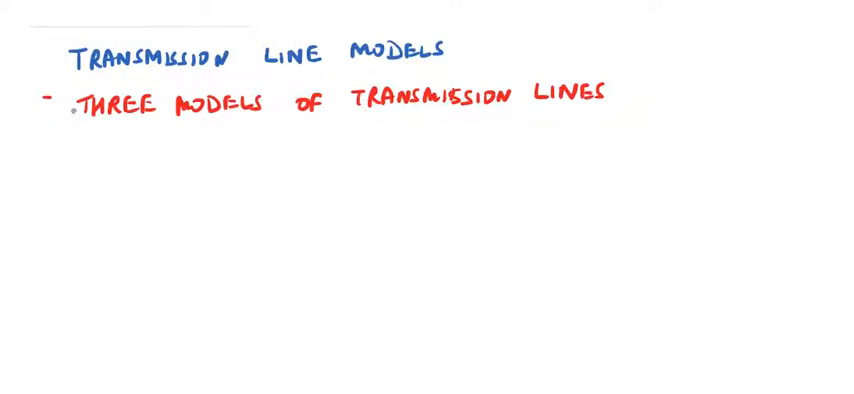
Write red bullets 'LOW, MEDIUM & HIGH T.L.' and 'CABLE PERFORMANCE'.
text(Lo)
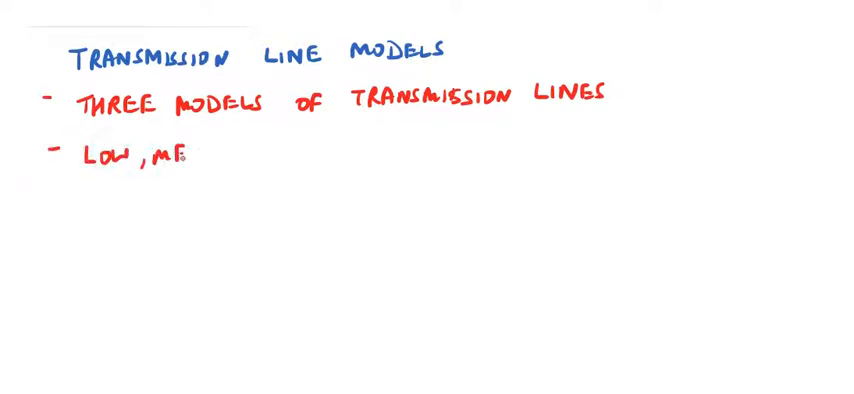
text(DIU)
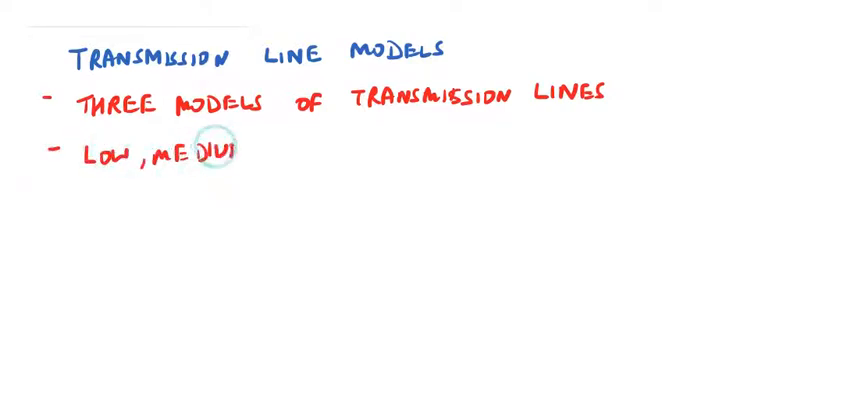
text(MEDIUM &)
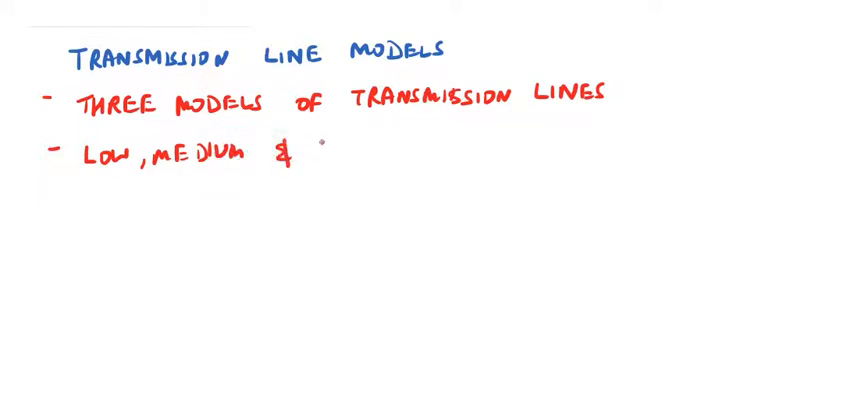
text(HIGH)
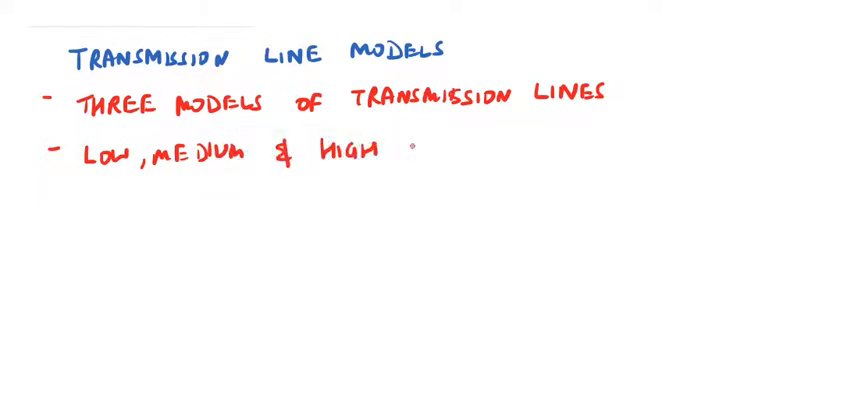
text(T.L.)
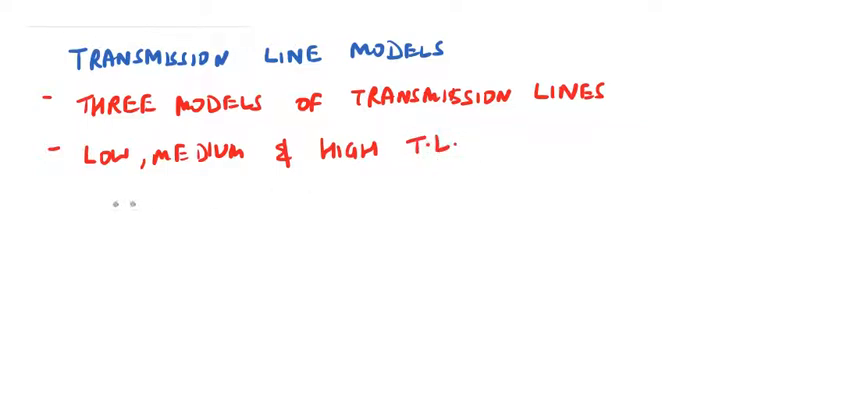
text(Li)
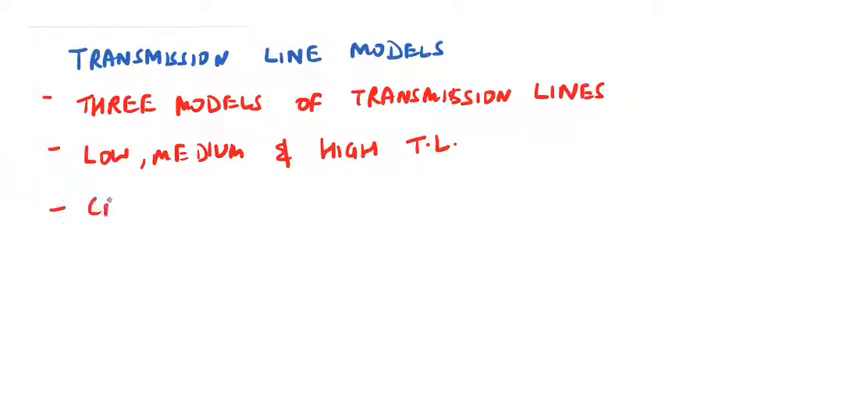
text(CABLE PF)
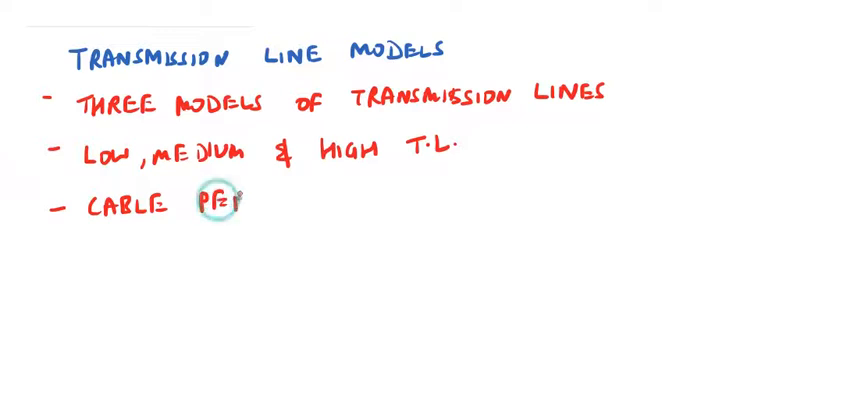
text(PERFOR)
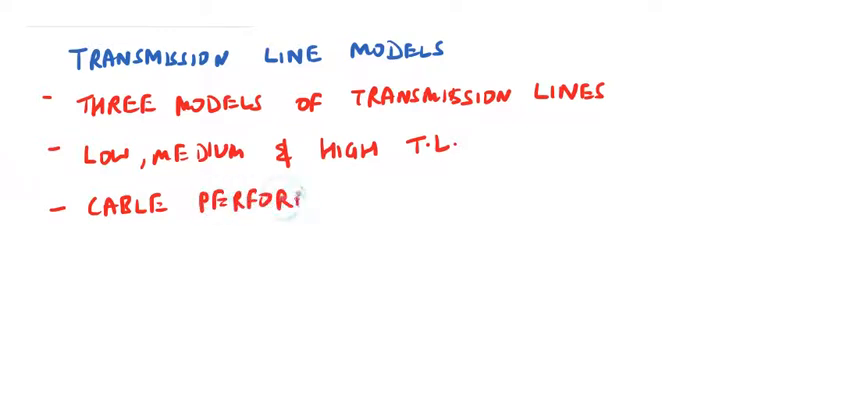
text(MANCE)
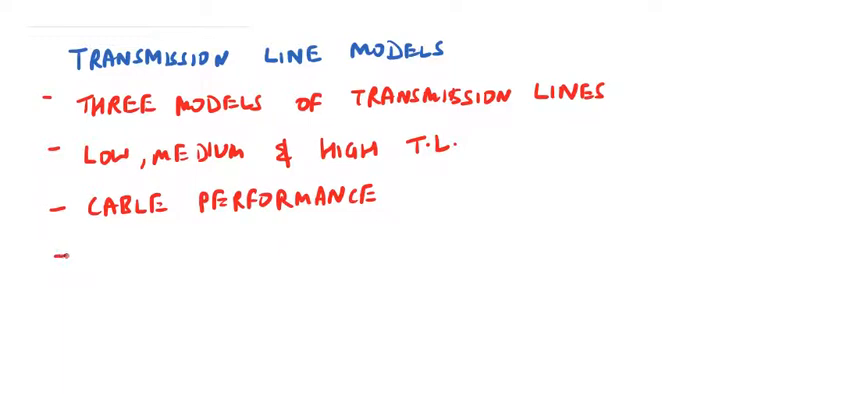
Add red bullets 'INSULATIONS', 'CORONA & RADIO INTERFERENCE' and 'POWER FACTOR CORRECTION'.
text(INSULATIONS)
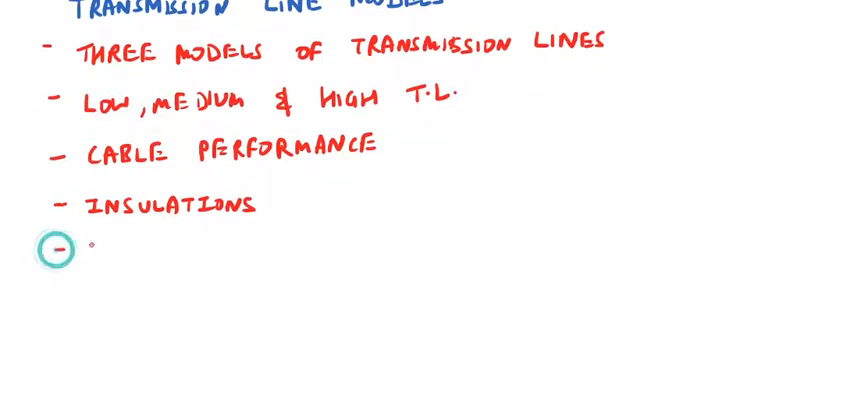
text(CORONA &)
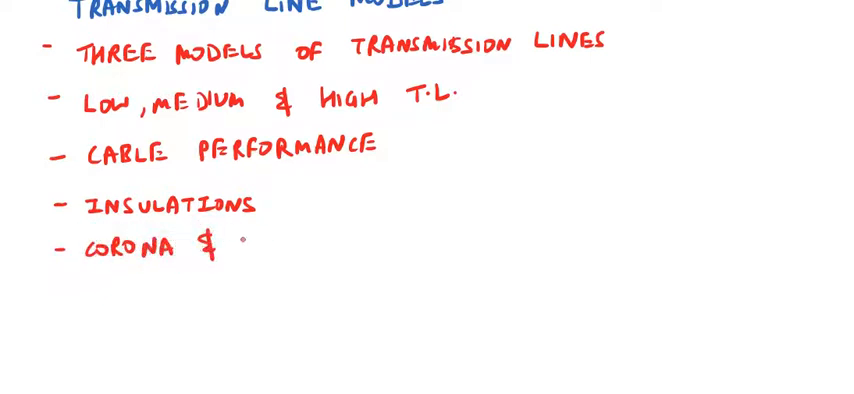
text(RADIO INT)
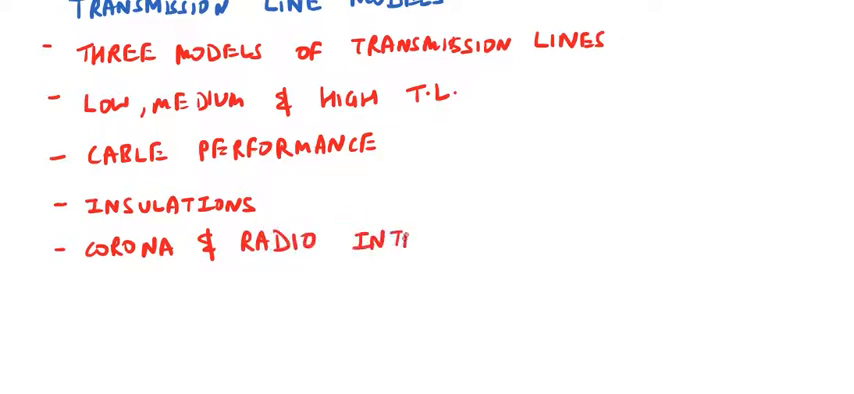
text(ERFF)
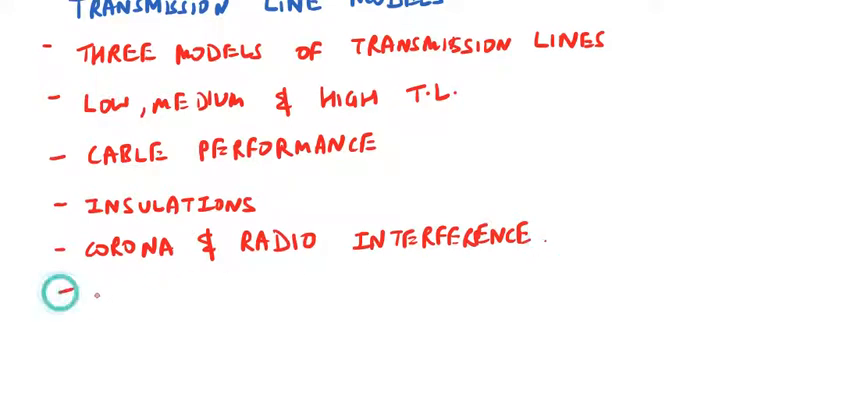
text(Pol)
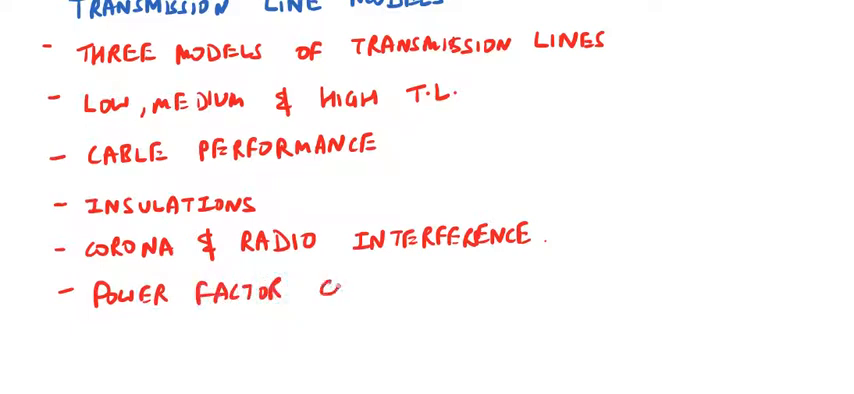
text(CORRE)
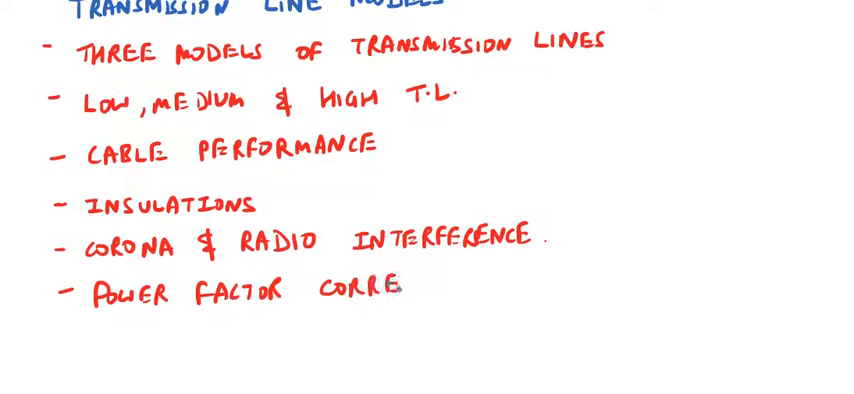
text(CTION)
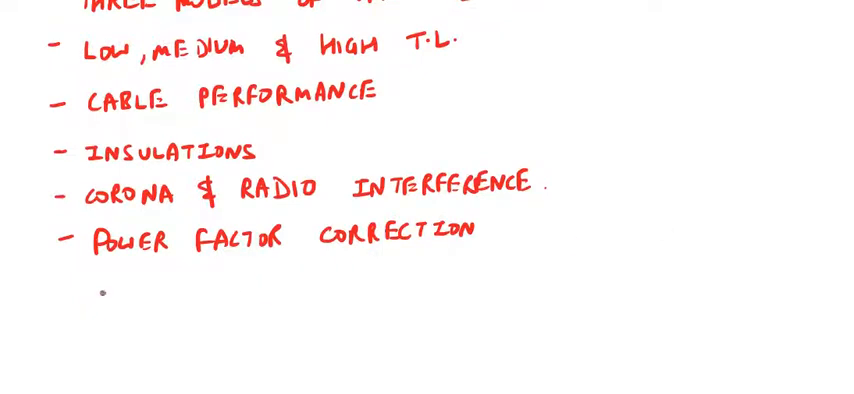
Handwrite the red bullet 'SURGE IMPEDANCE LOADING' below power factor correction.
click(65, 290)
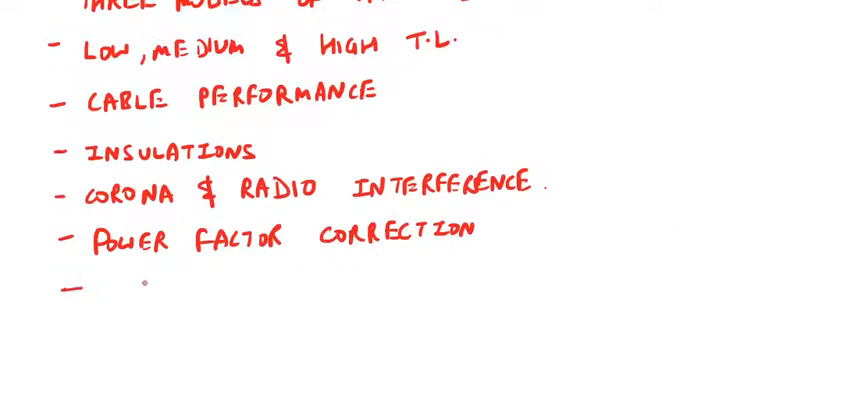
text(SUP)
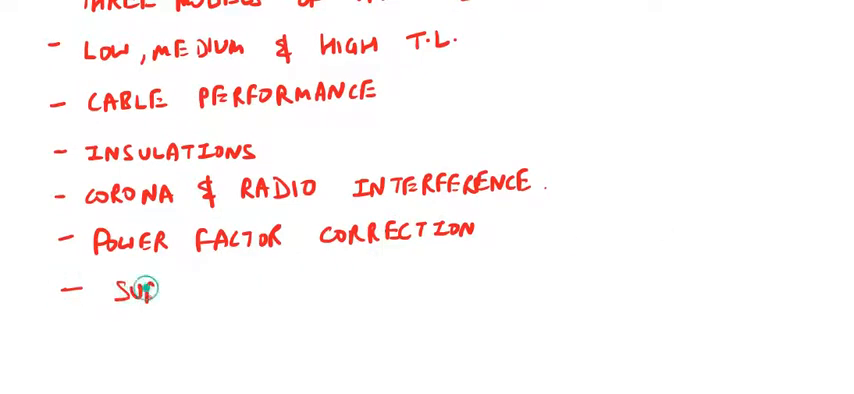
text(SURGE)
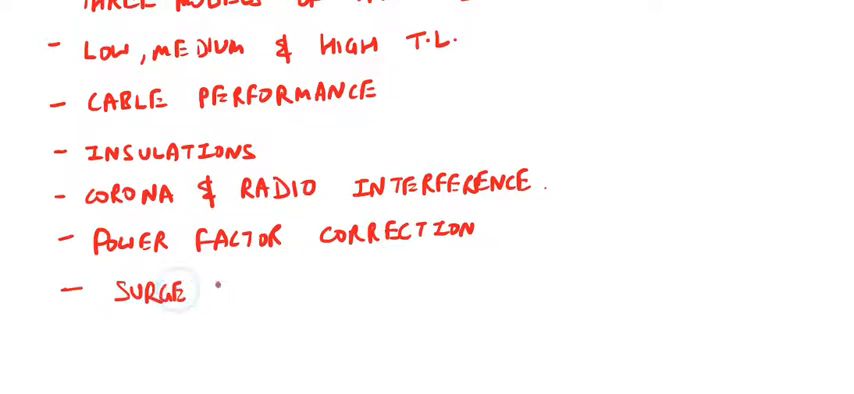
text(IMPE)
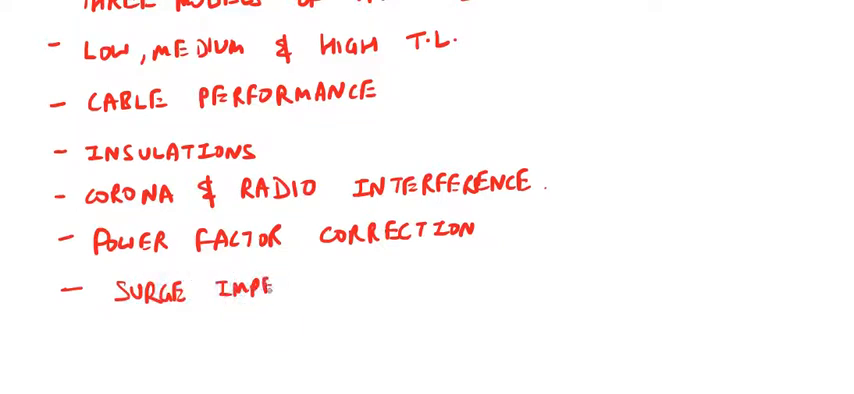
text(DANC)
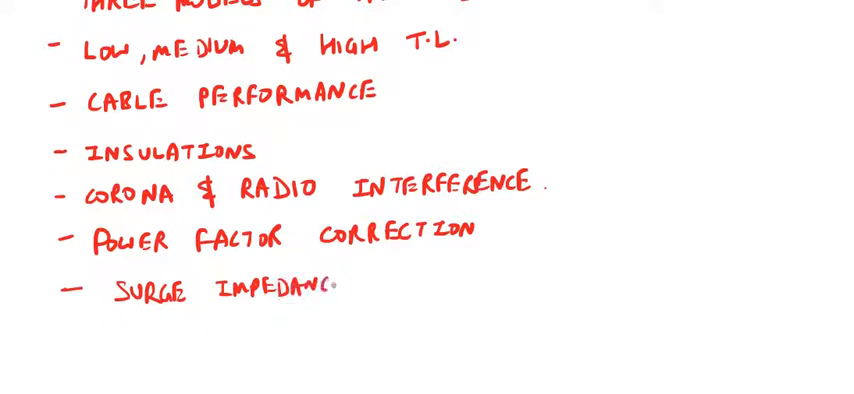
text(LOAD)
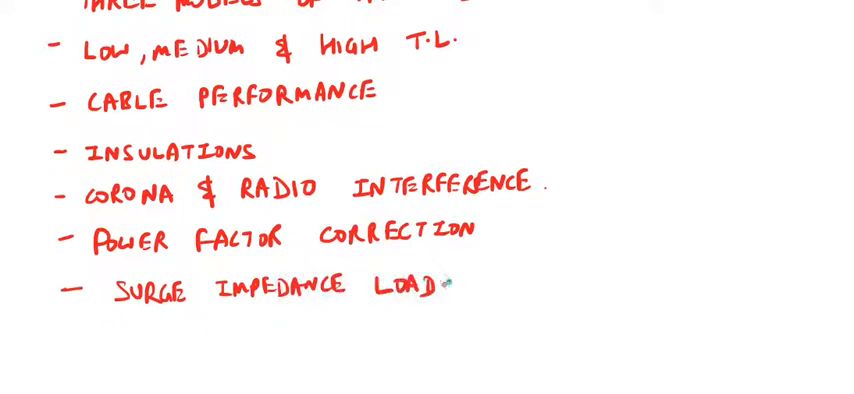
text(ING)
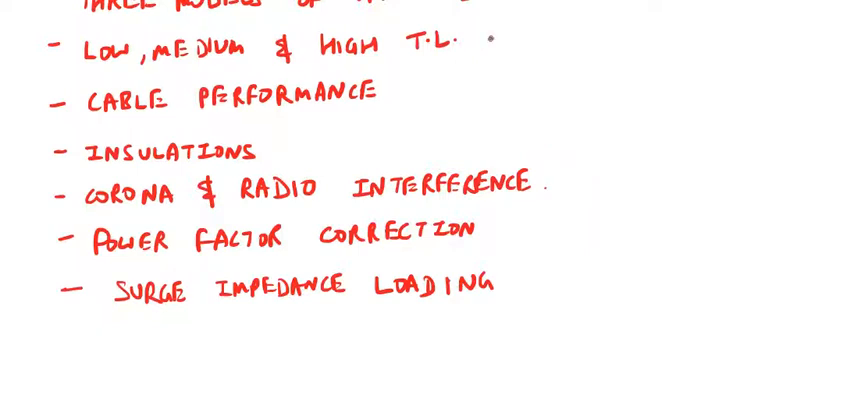
mouse_move(555, 191)
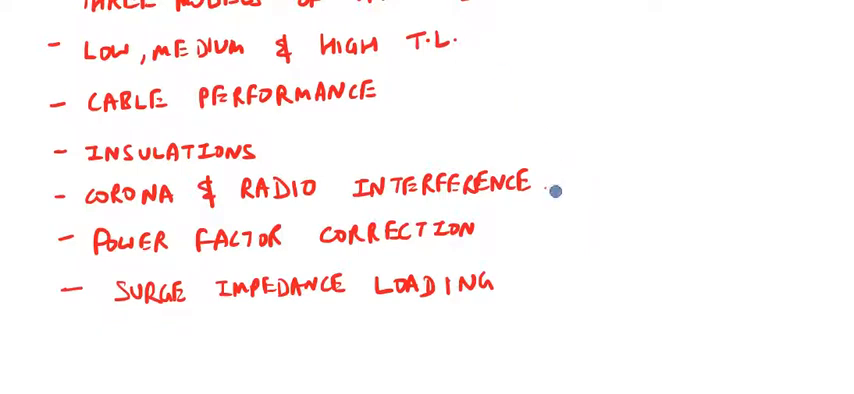
Stamp blue stars beside the corona & radio interference and surge impedance loading bullets.
click(561, 188)
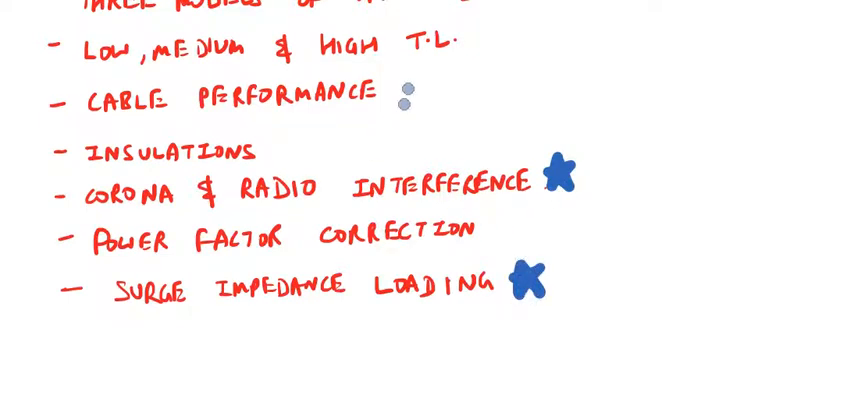
click(481, 46)
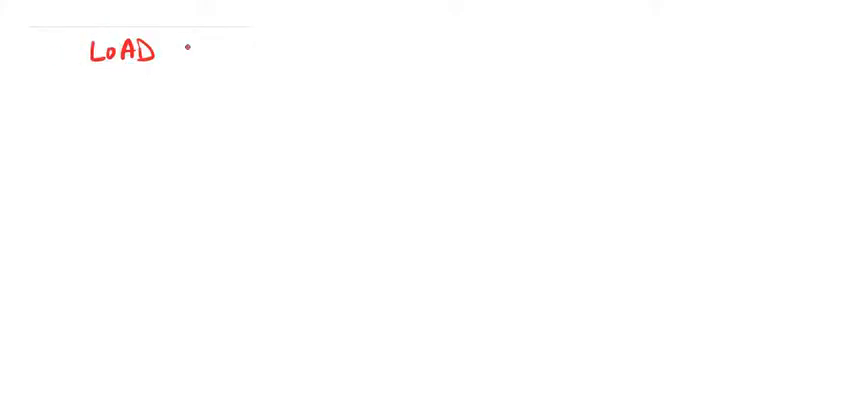
Head the page 'LOAD ECONOMIC FACTOR' with orange plant load, capacity and use factor bullets.
text(ECOND)
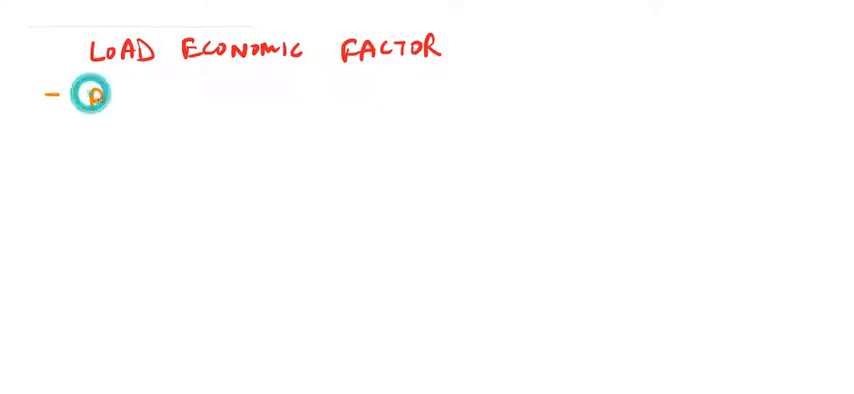
text(PLANT LOAD FACTOR)
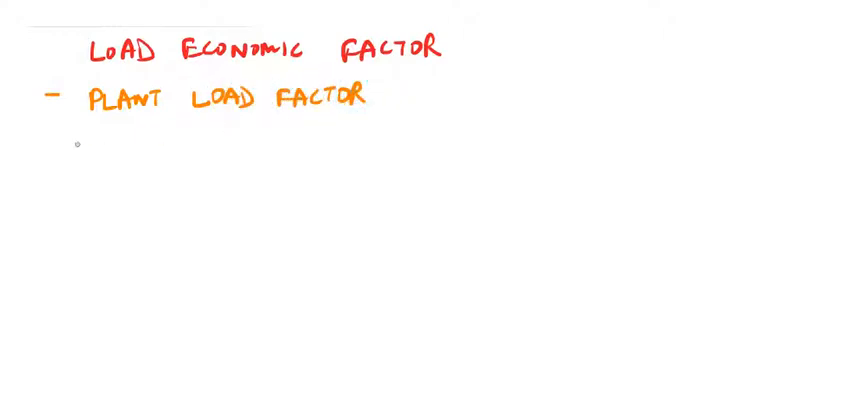
text(CAPACITY)
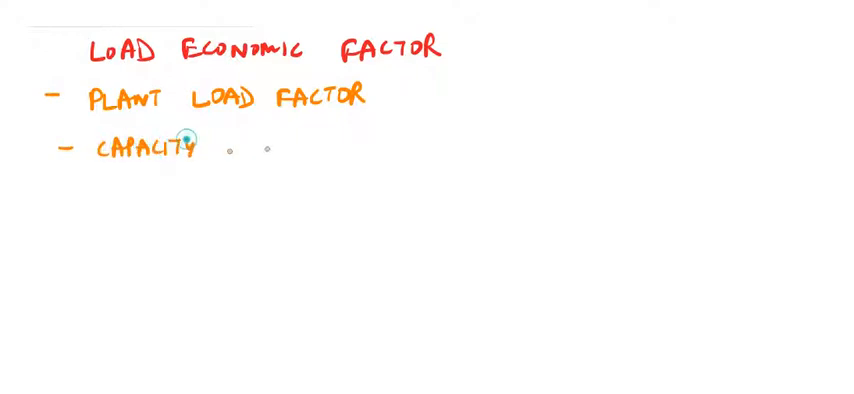
text(FACTOR)
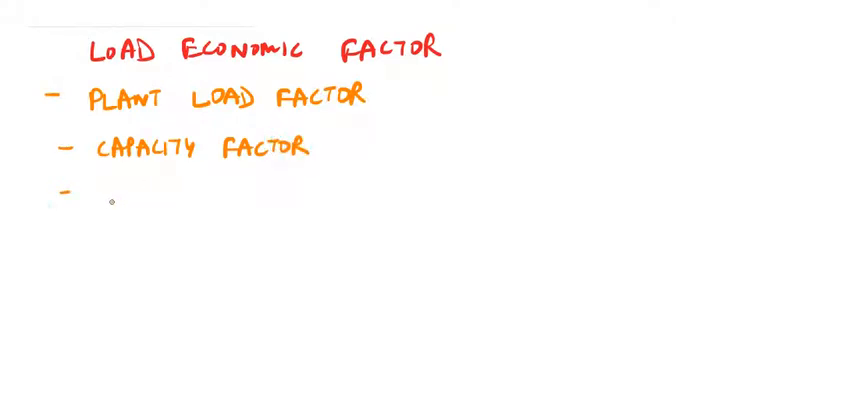
text(USF)
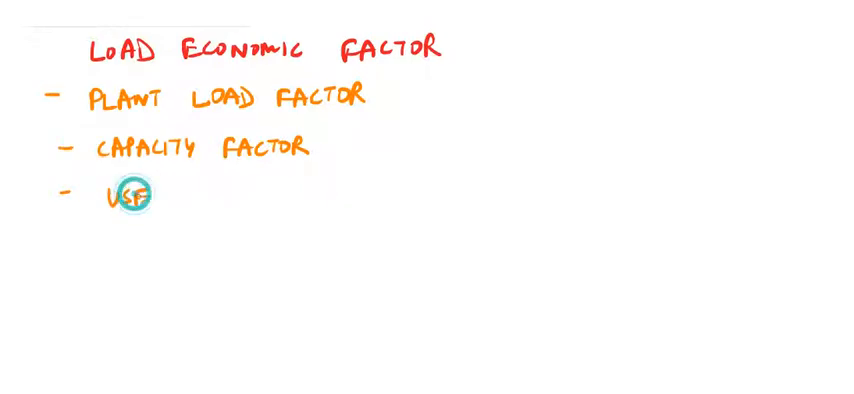
text(USE FACTOR)
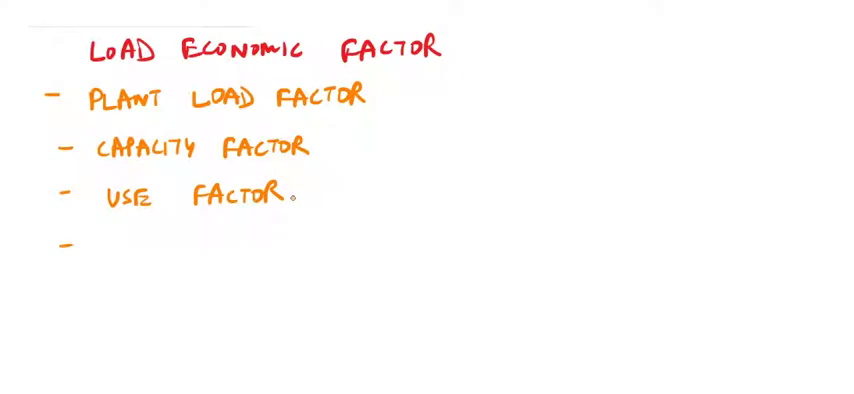
Write orange bullet 'POWER GENERATION SYSTEM' followed by red '— POWER PLANTS'.
drag(300, 195, 375, 193)
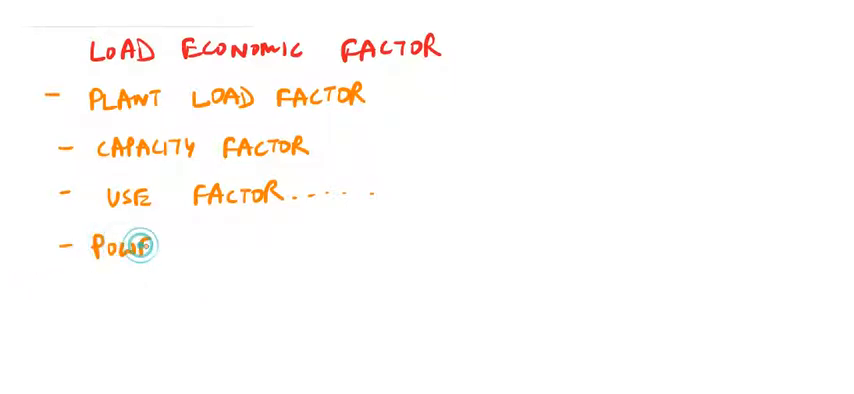
text(POWER G)
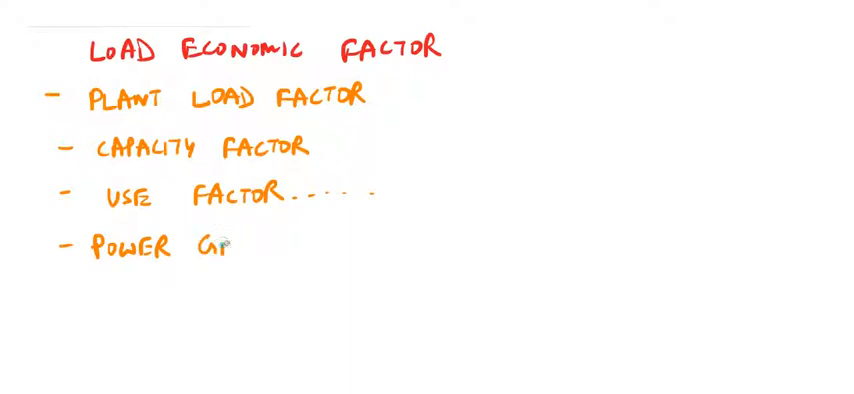
text(ENERATION SYSTEM)
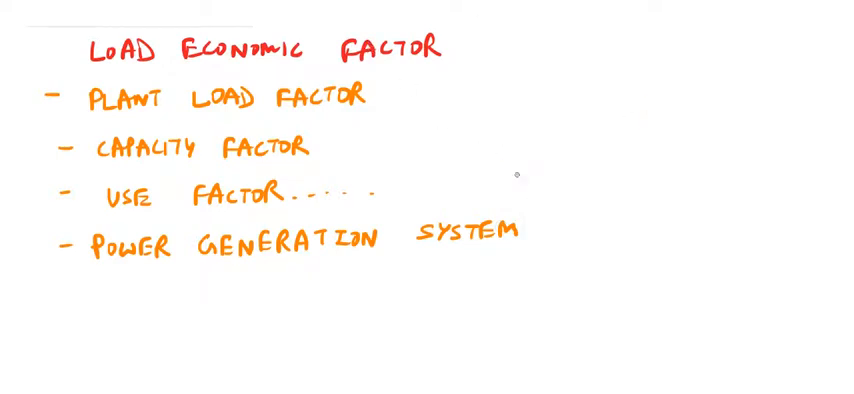
mouse_move(527, 194)
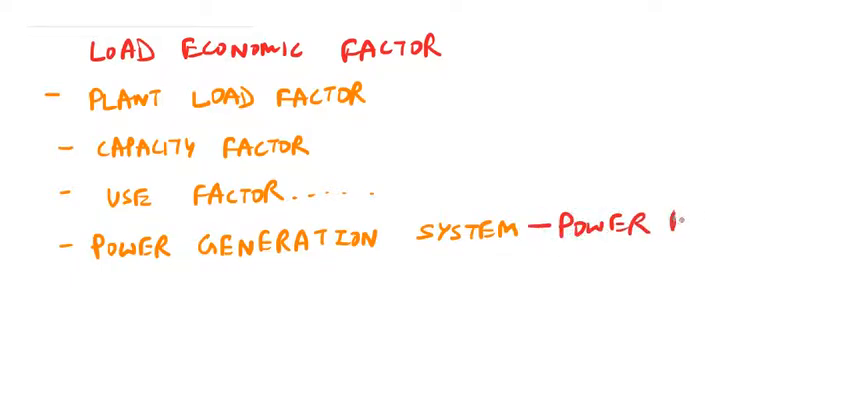
text(PLANT)
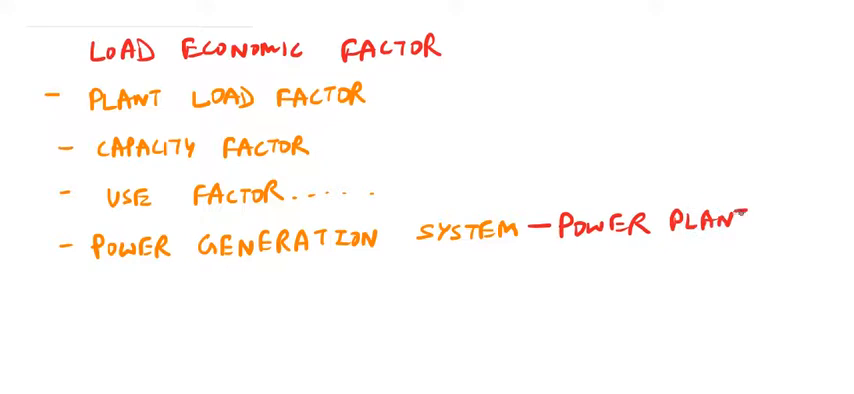
text(S)
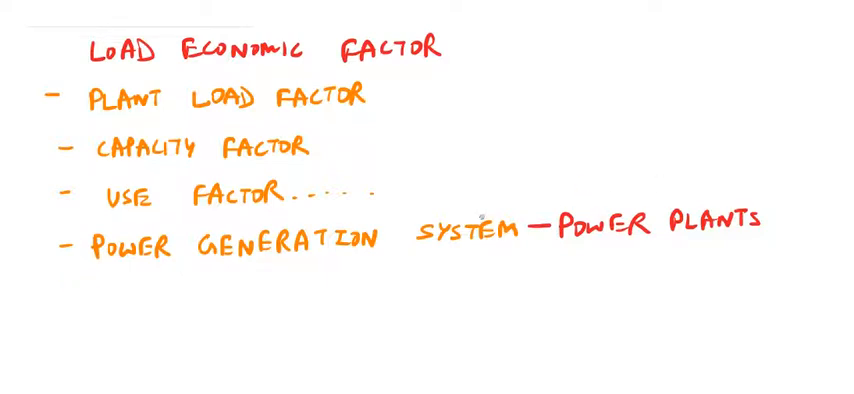
Handwrite the orange bullet 'Steam turbine, gas turbine & water turbine'.
text(S)
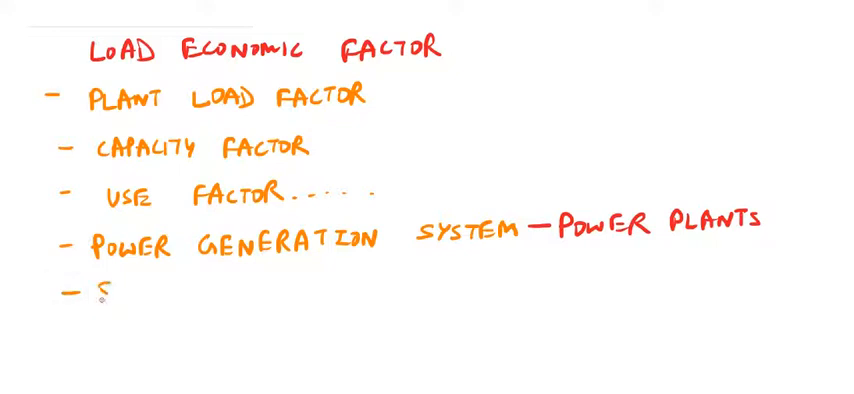
text(STEAM TUR)
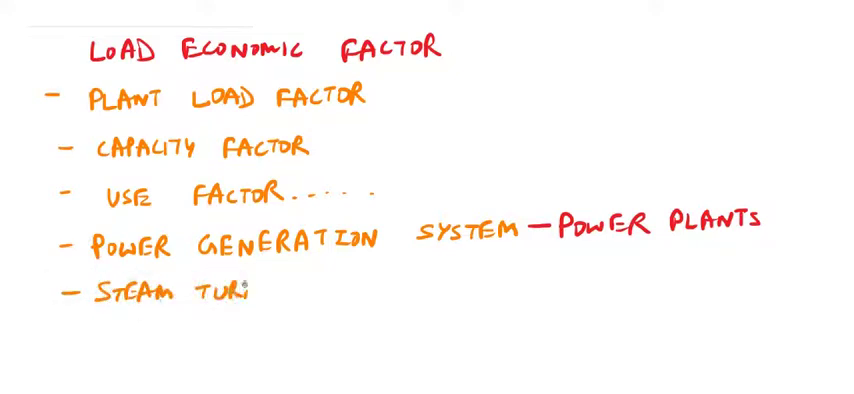
text(BINE, GAS)
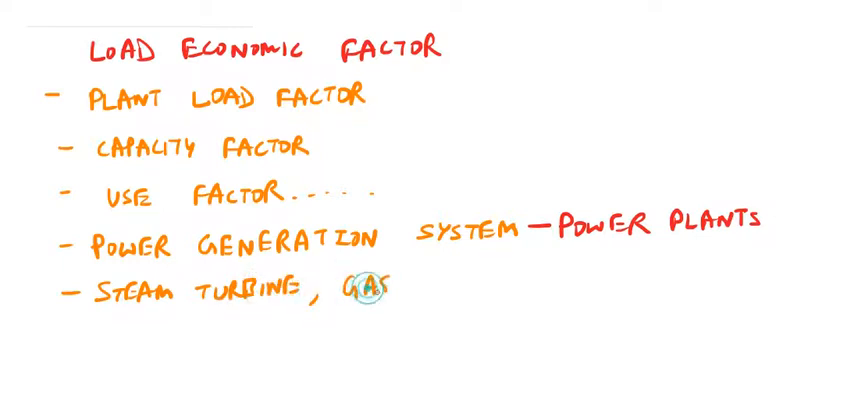
text(TURBINE & WATER)
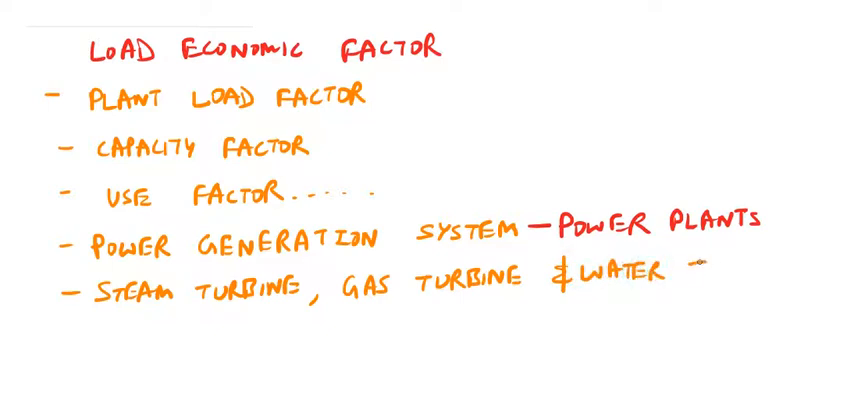
text(TURBI)
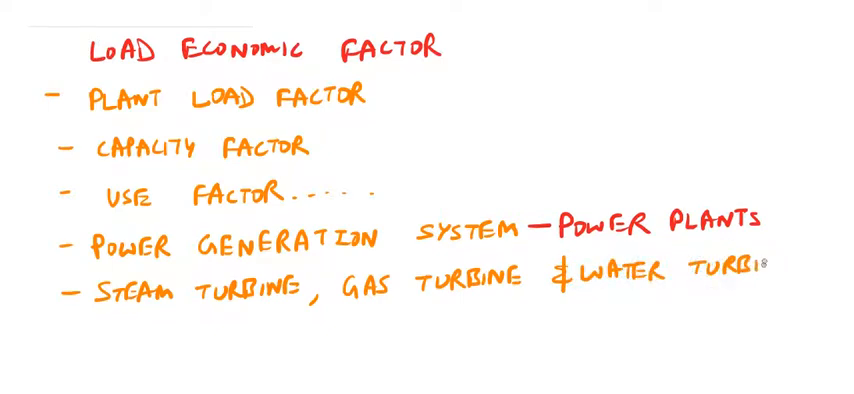
text(NE)
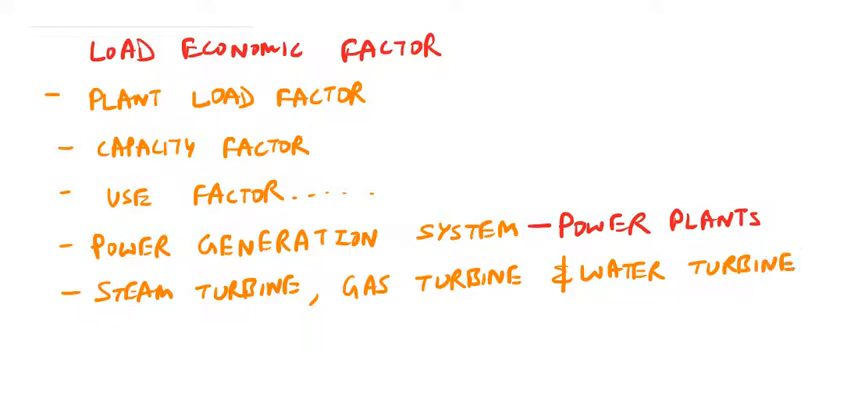
Scroll down and write the orange bullet 'Economic load dispatch'.
scroll(down, 3)
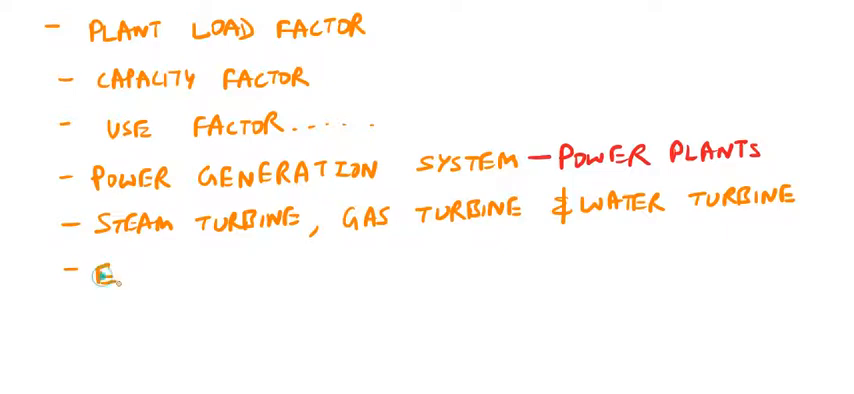
text(ECONI)
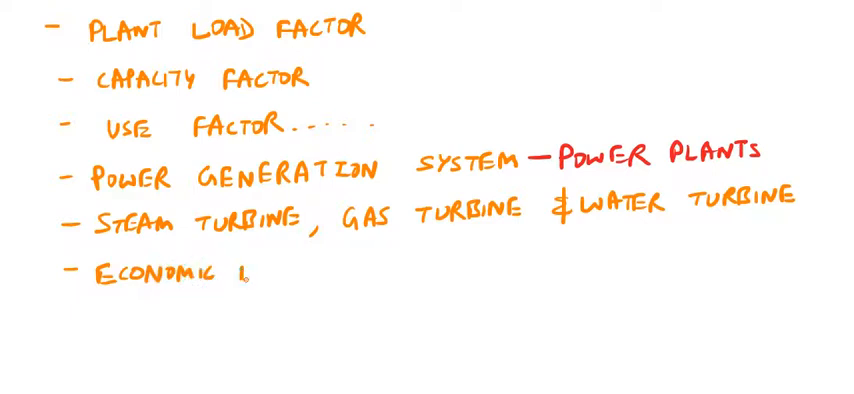
text(LOAD)
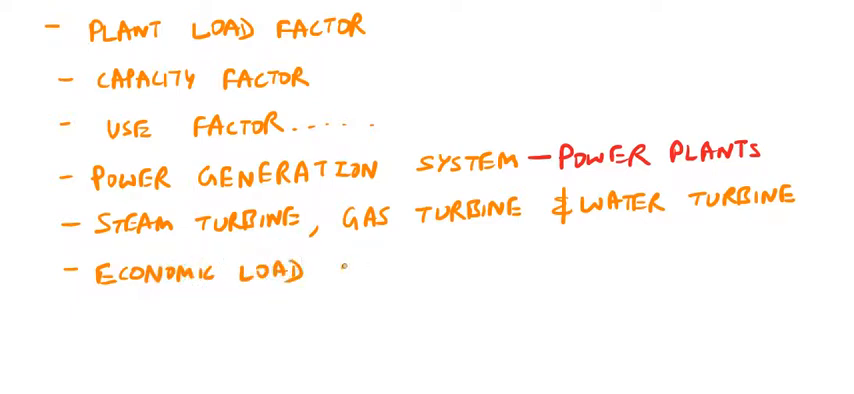
text(DISPA)
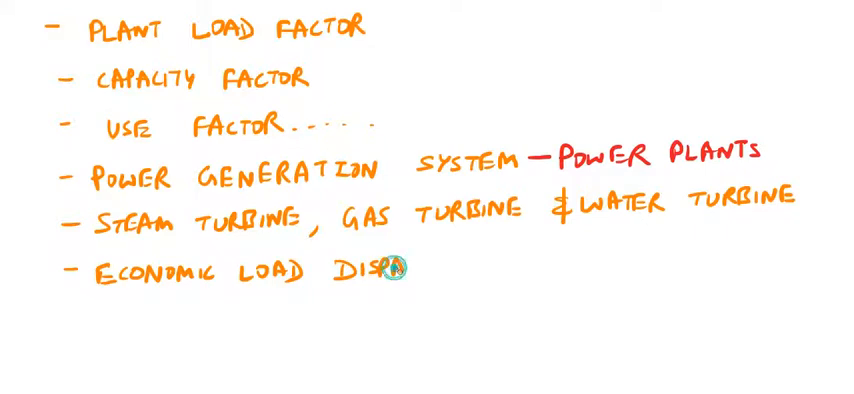
text(TCH)
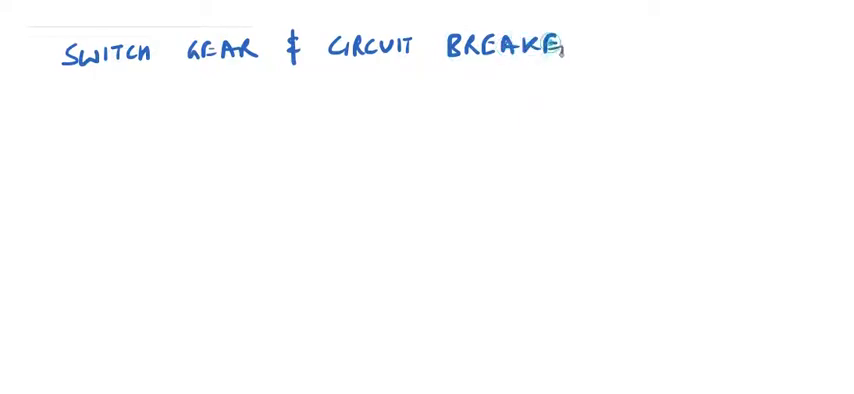
Write the orange bullet 'Radial // ring main distribution system.' under the heading.
text(R)
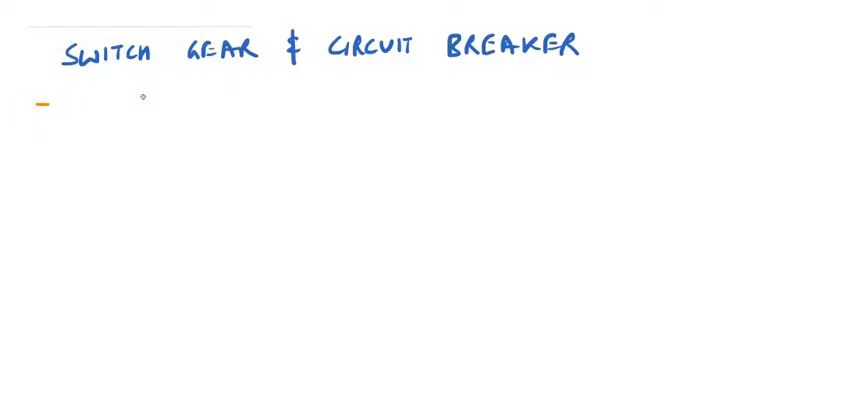
mouse_move(88, 116)
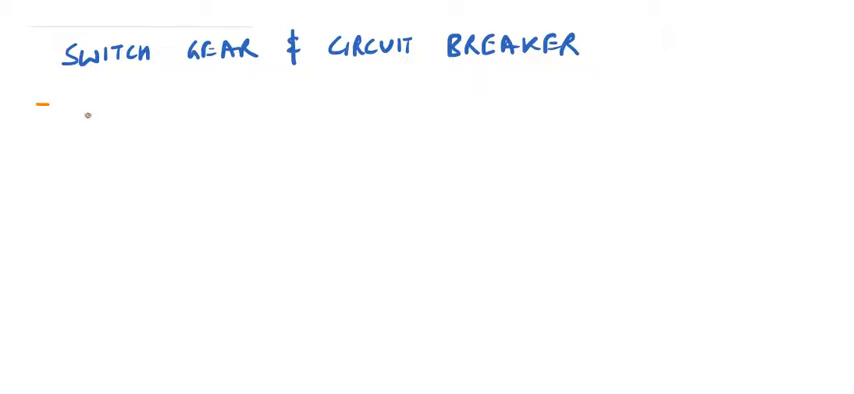
text(RAD)
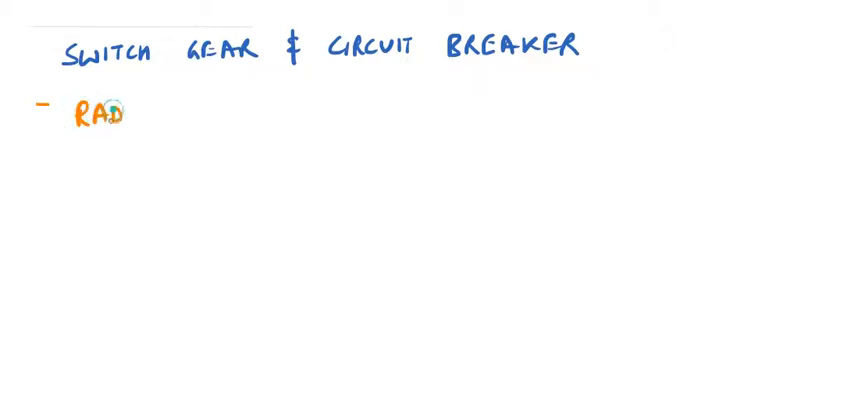
text(IAL)
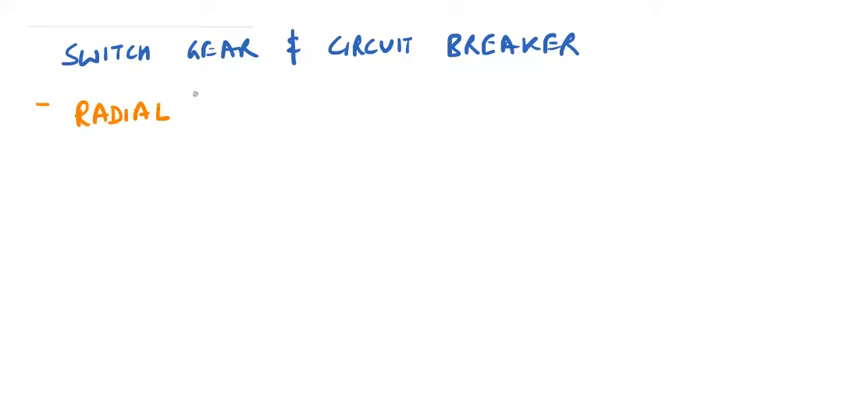
text(// R)
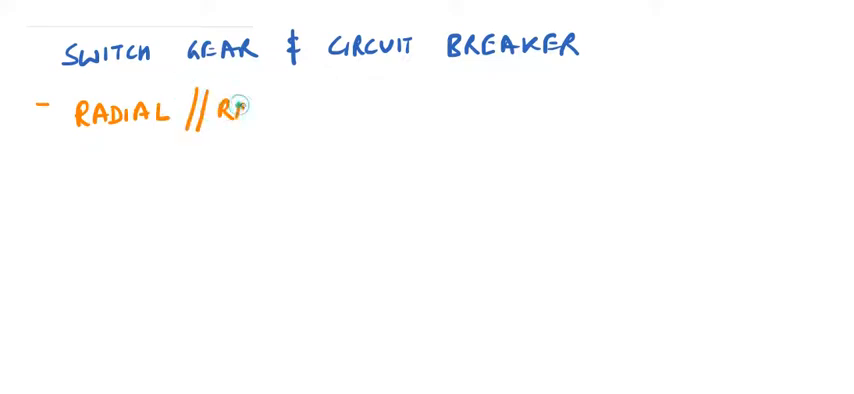
text(RING MAIN)
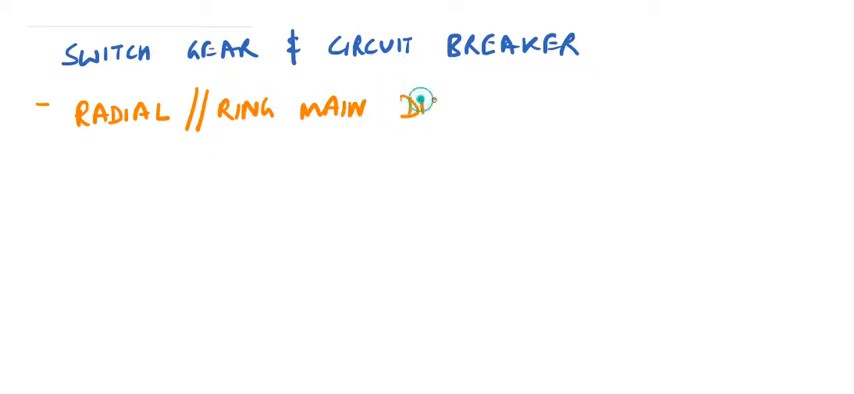
text(DISTRIBUTION)
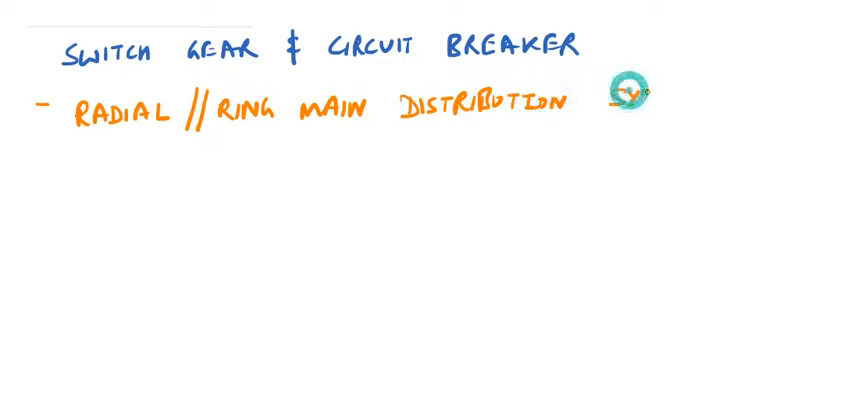
text(SYSTEM.)
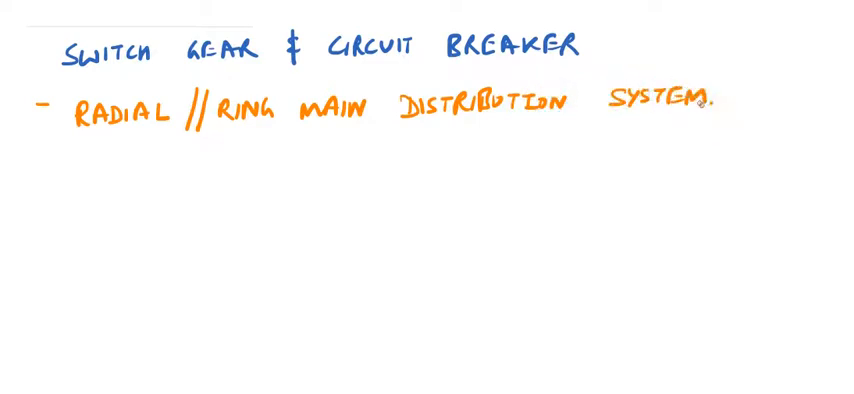
text(L)
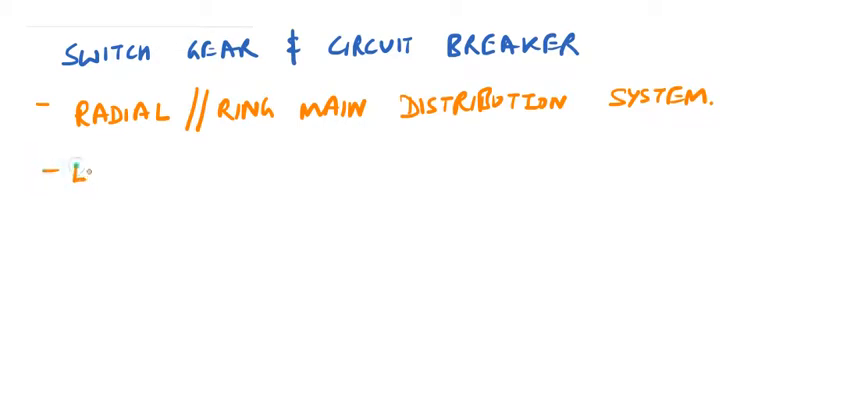
Finish the lightning item and write the bullet 'Basics of solid state relays'.
text(IGHT)
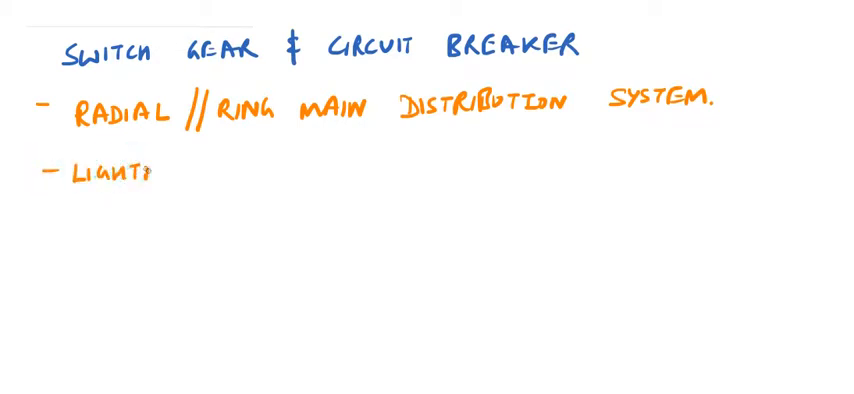
text(NING ARRESTOR.)
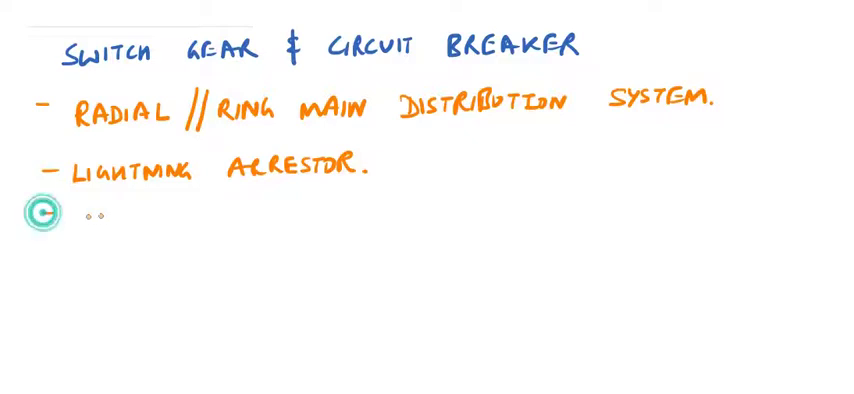
text(Iso)
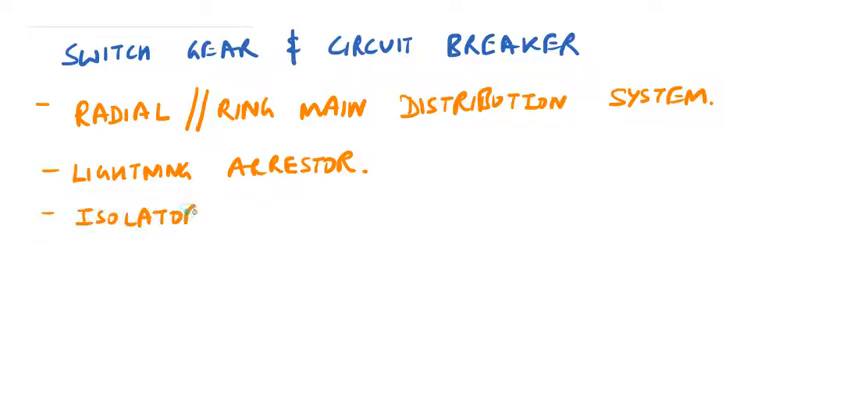
text(S)
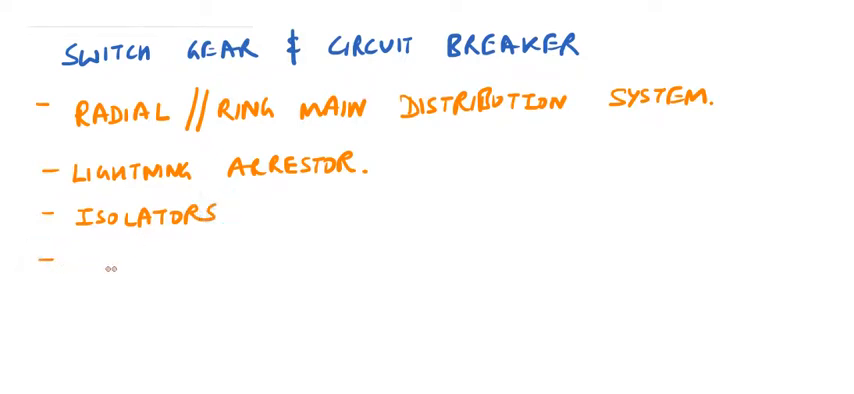
text(BA)
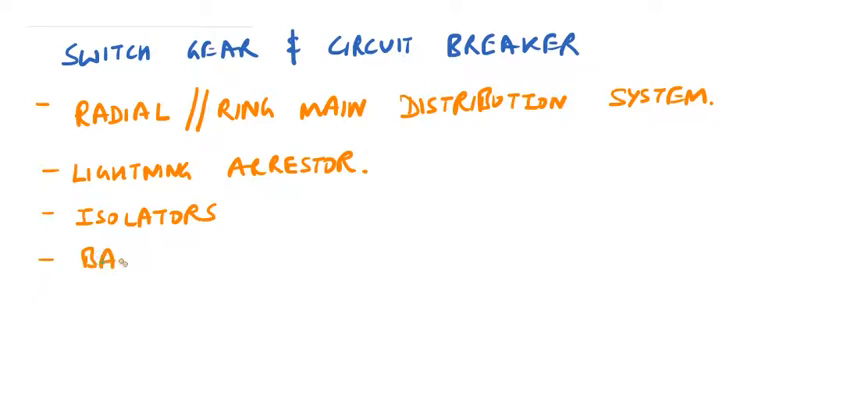
text(SICS)
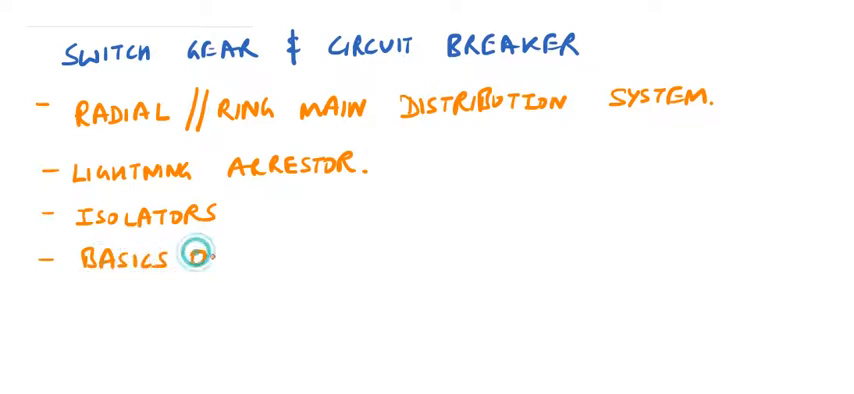
text(OF SOLID STATE)
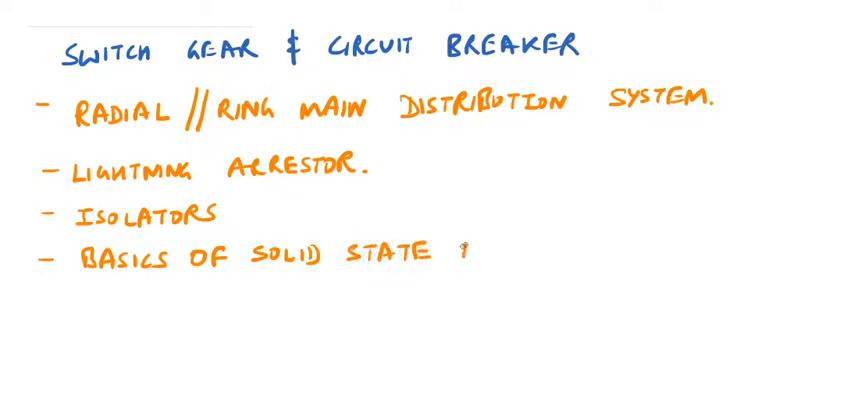
text(RELA)
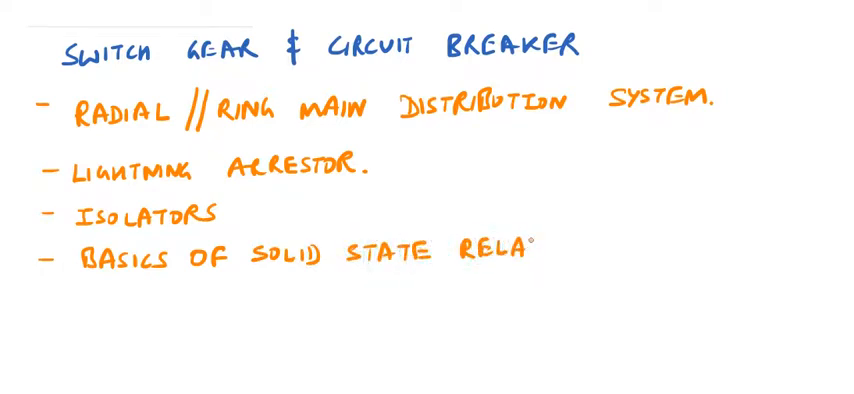
text(YS)
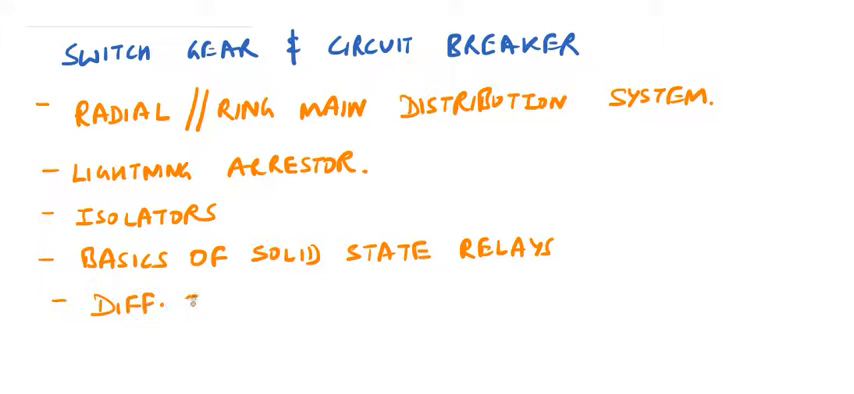
Write the bullet 'Diff. types of switch gear & circuit breaker'.
text(TYPES OF)
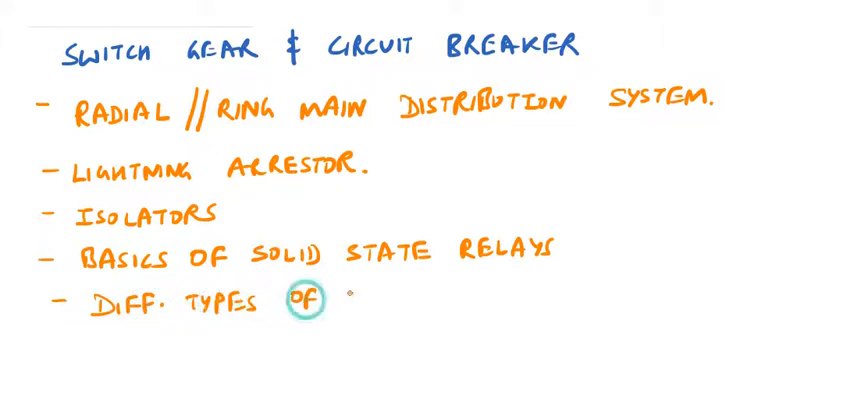
text(SW)
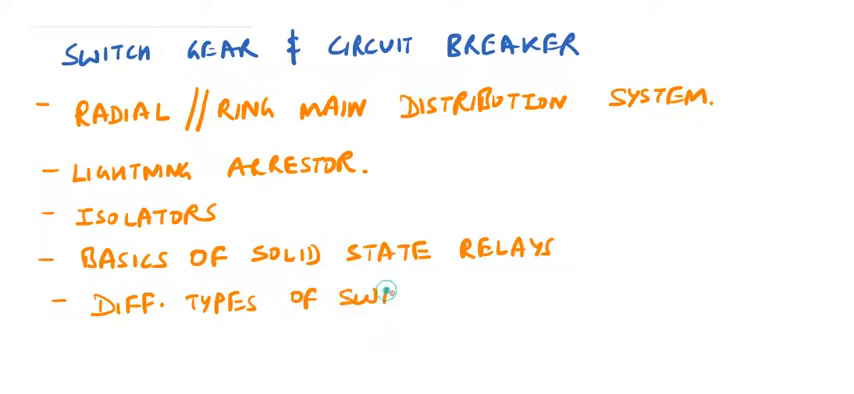
text(SWITCH)
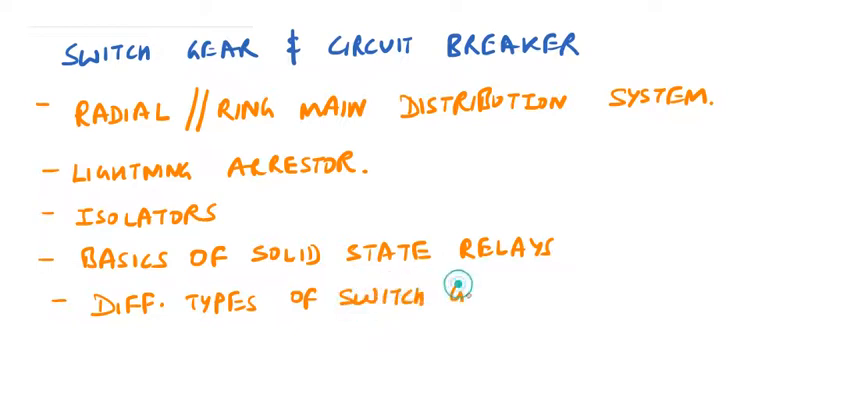
text(GEAR &)
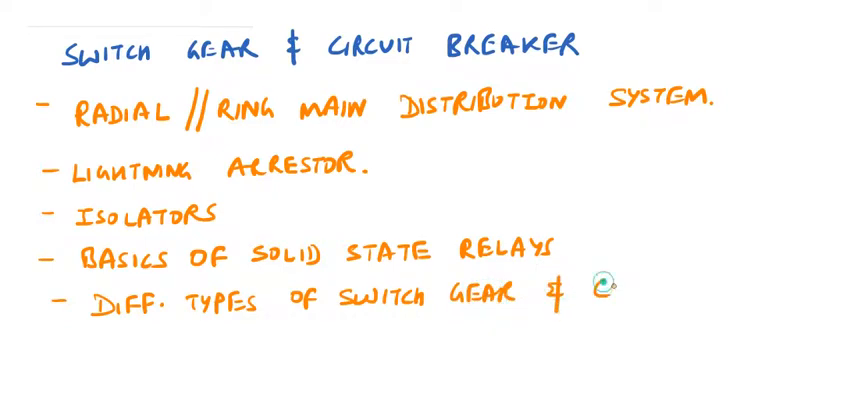
text(CIRCUIT BREAKER)
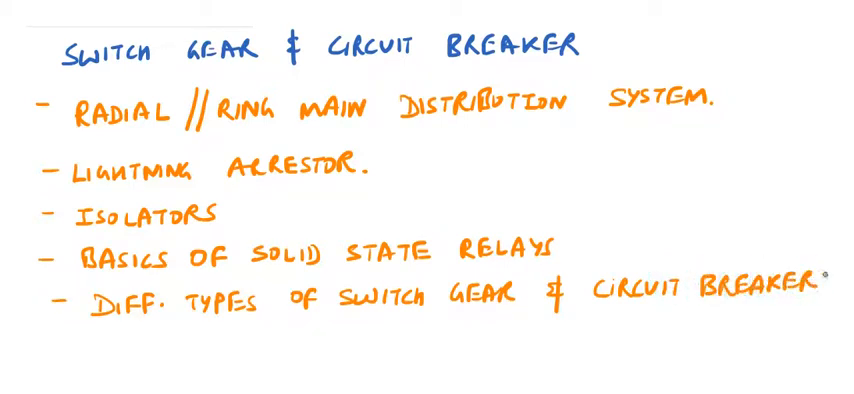
scroll(down, 3)
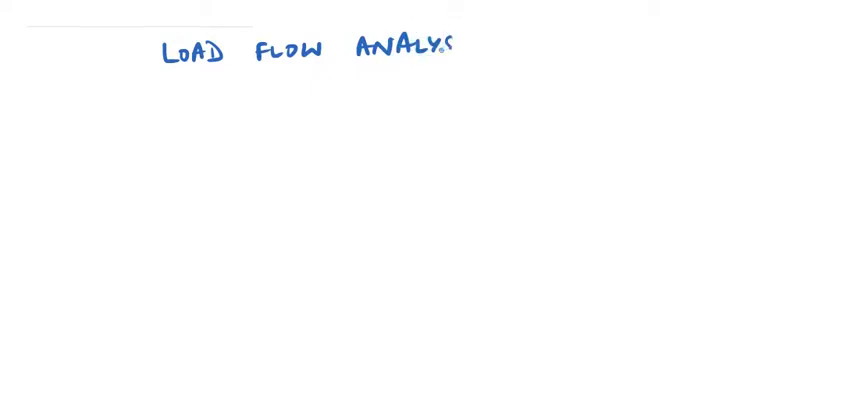
Write the red bullet 'Admittance bus matrics' under the Load Flow Analysis heading.
text(IS)
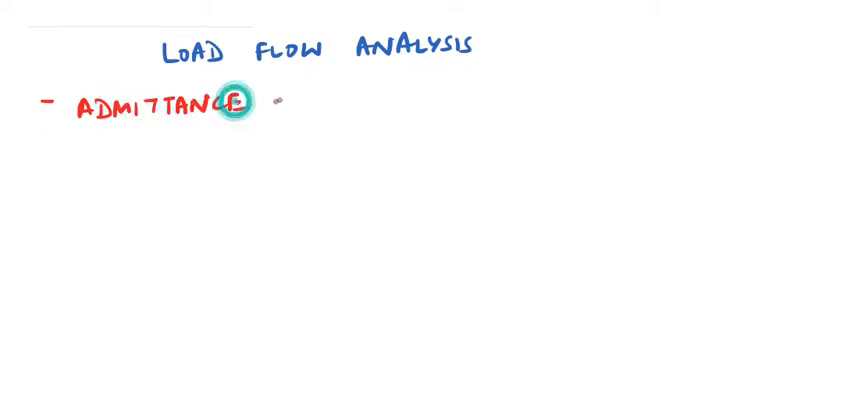
text(BUS)
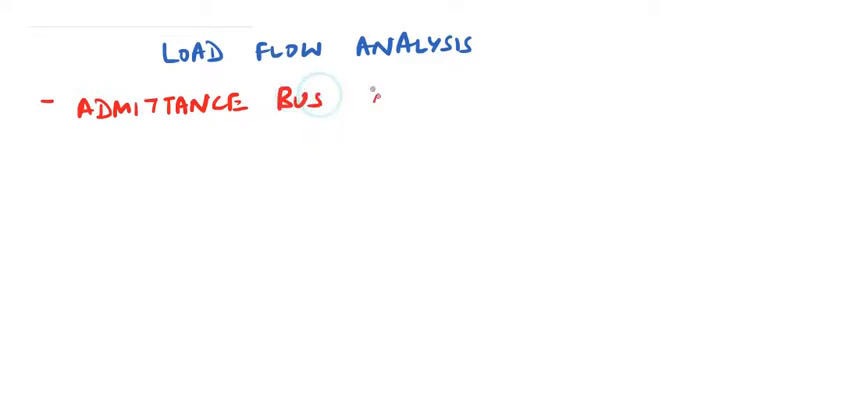
text(MAT)
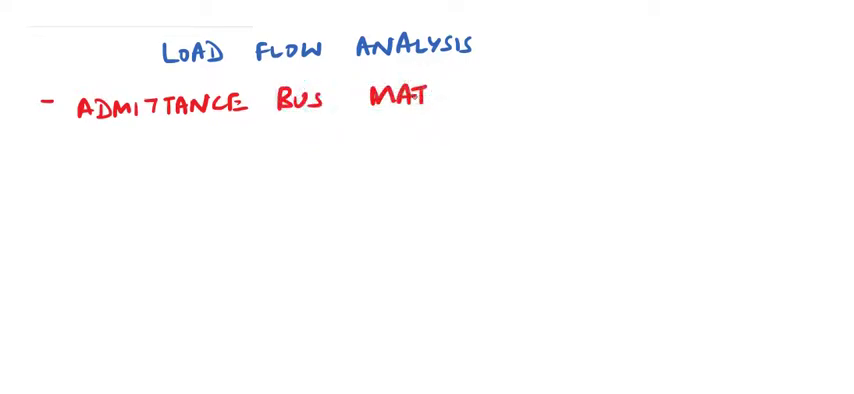
text(RICS)
text(- IMP)
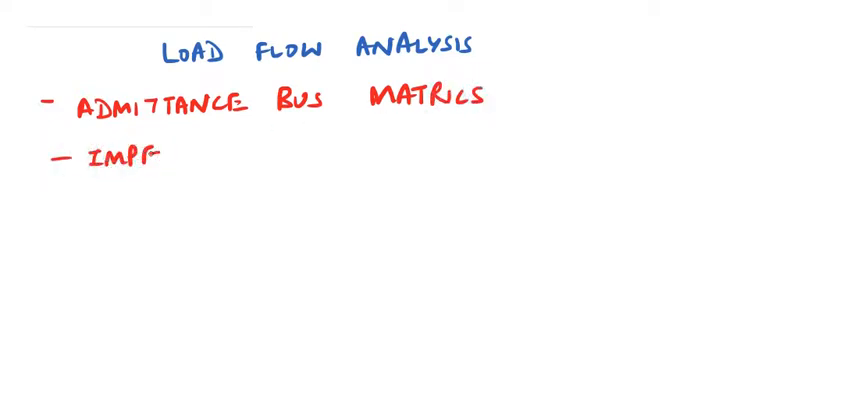
Write red bullets 'Impedance bus matrics' and 'Methods of solution of these matrics'.
text(EDANCE BUS)
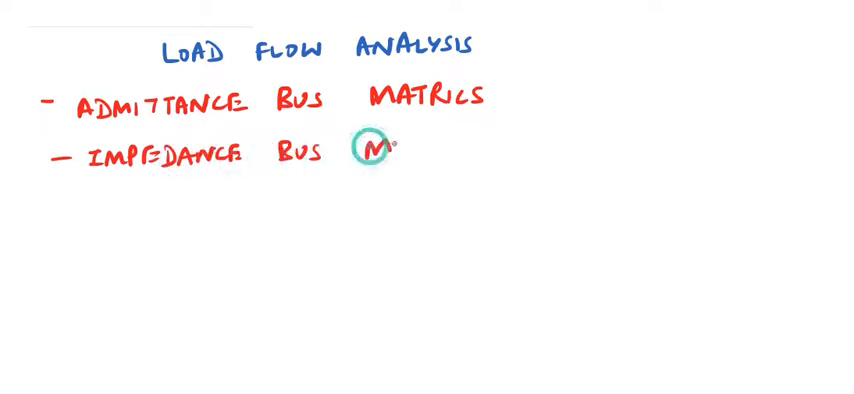
text(MATRIC)
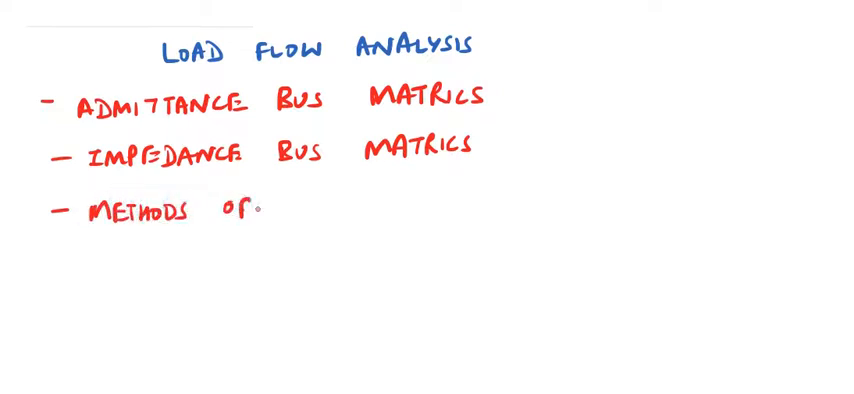
text(SOLUTION OF)
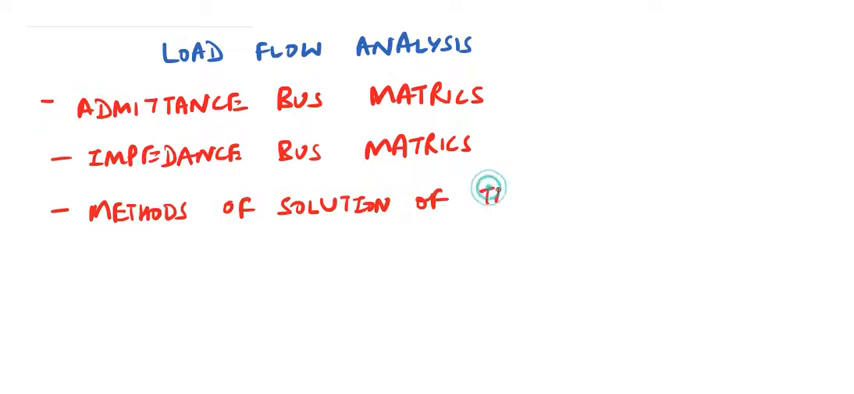
text(THESE MATRICS.)
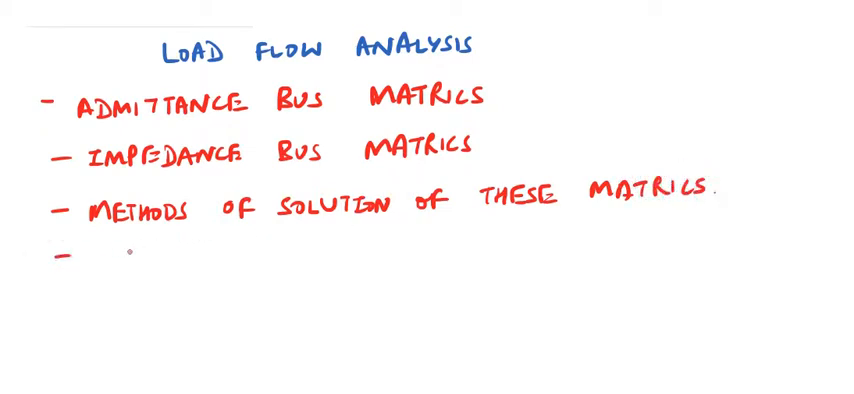
Write red bullets 'Symmetrical components' and 'Fault analysis.'.
text(SYM)
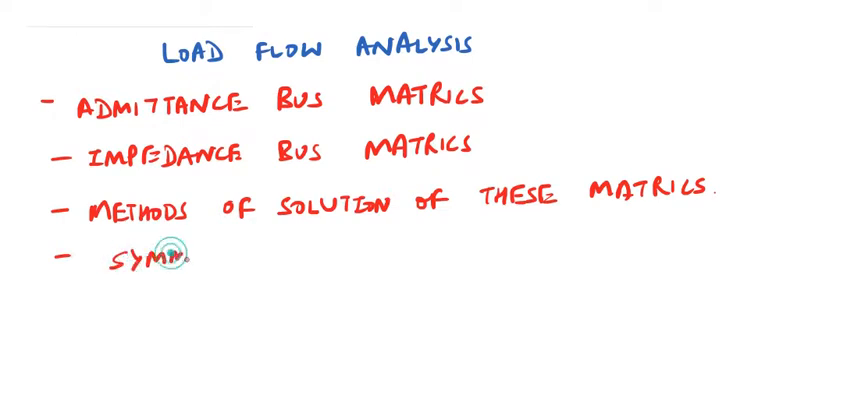
text(METR)
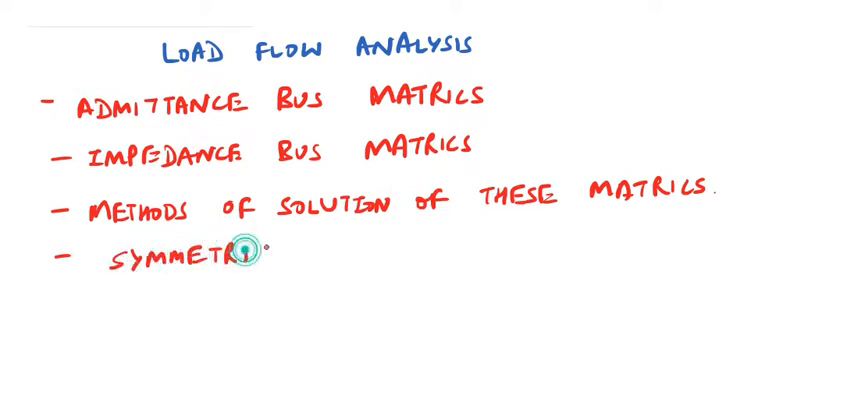
text(CAL COMPON)
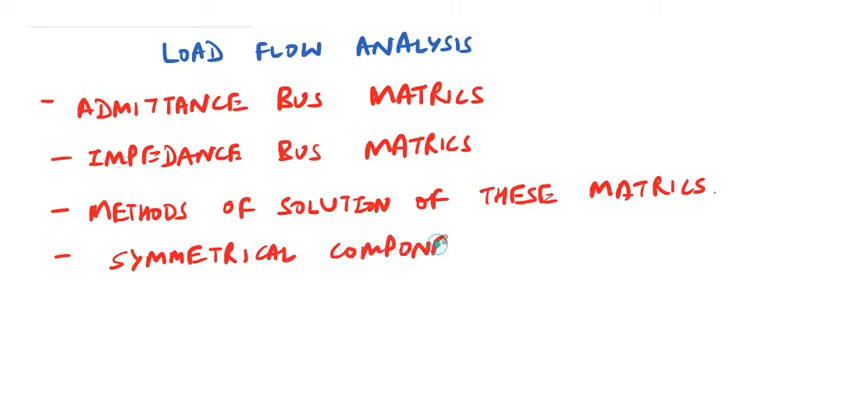
text(ENTS)
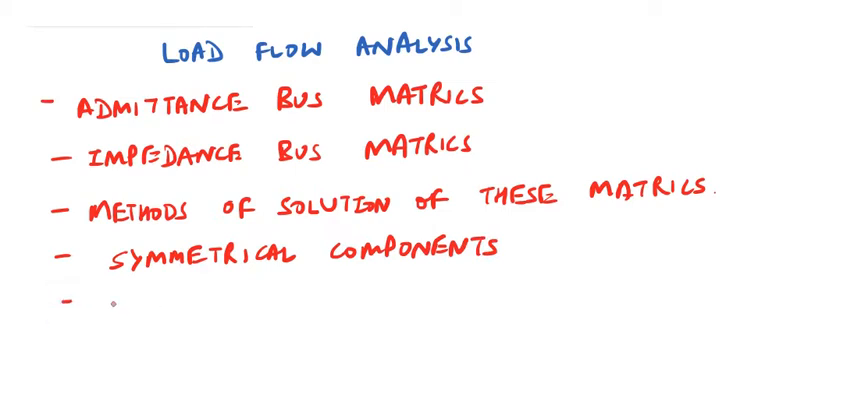
text(FAULT)
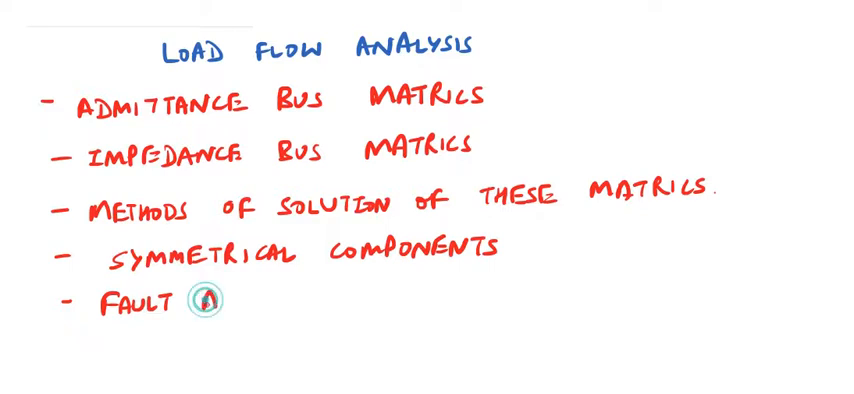
text(ANAl.)
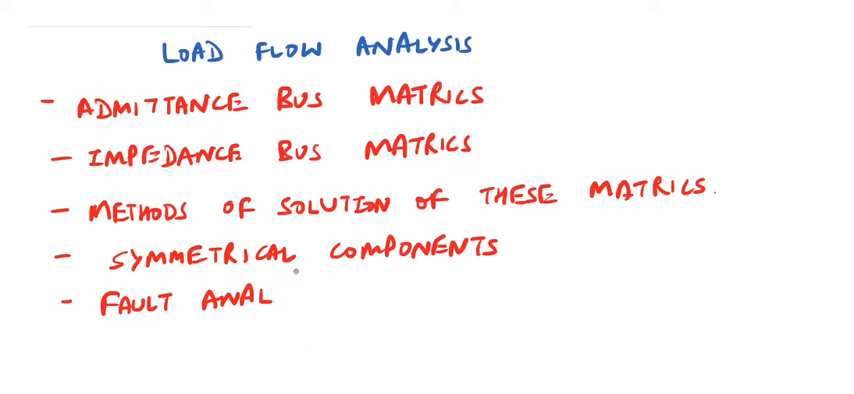
text(YSI)
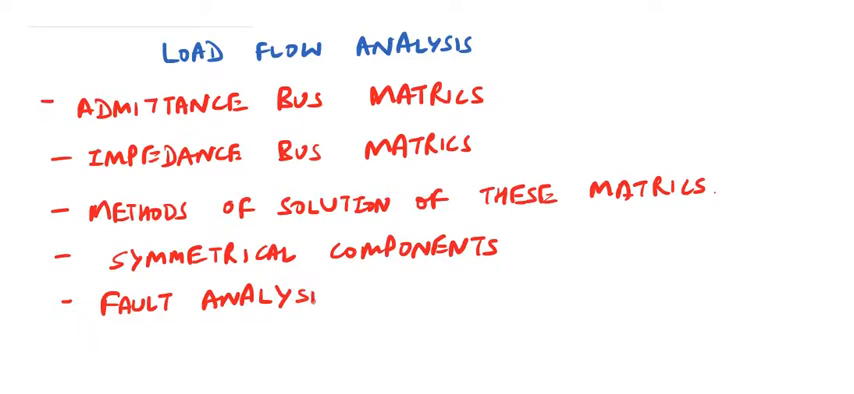
text(S.)
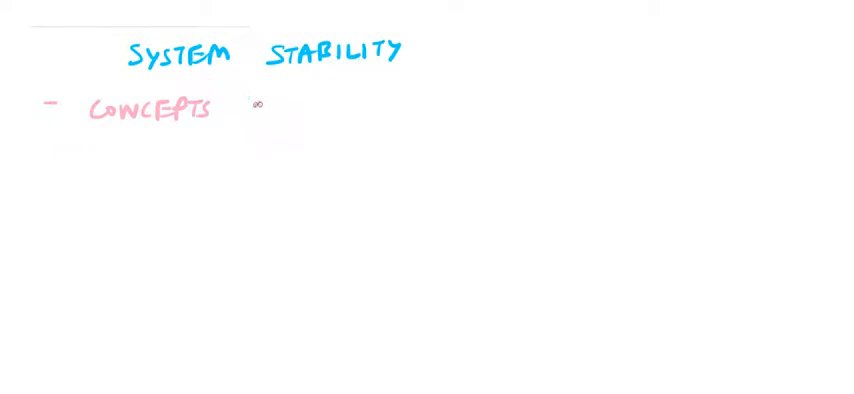
Finish the 'Concepts of system stability' bullet and add pink 'Swing curves'.
text(OF SYS)
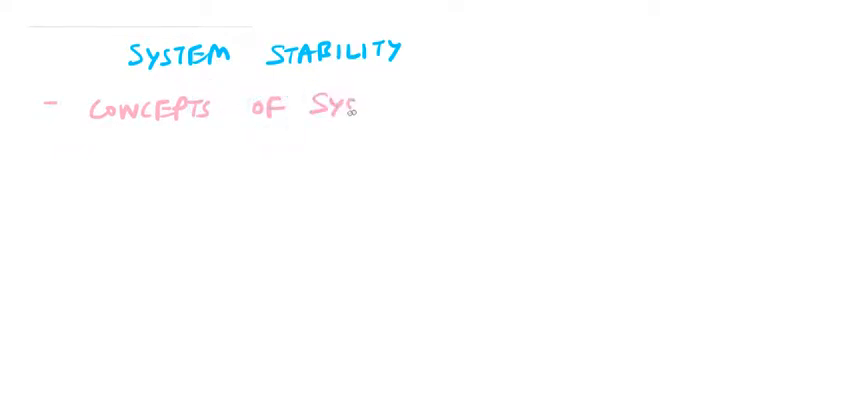
text(TEM)
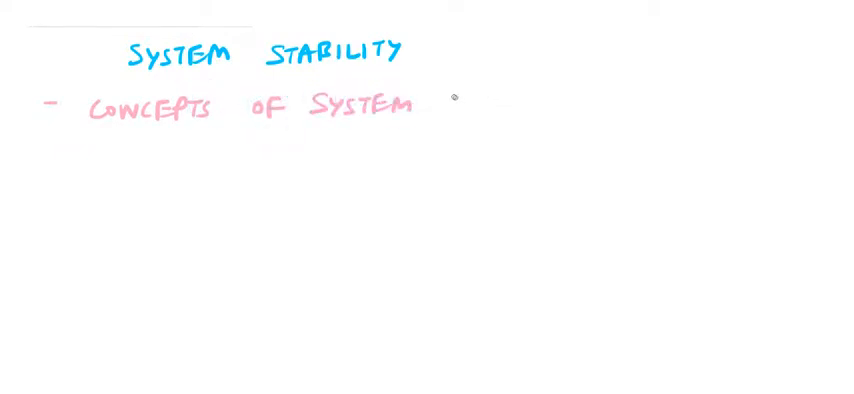
text(STABILITY.)
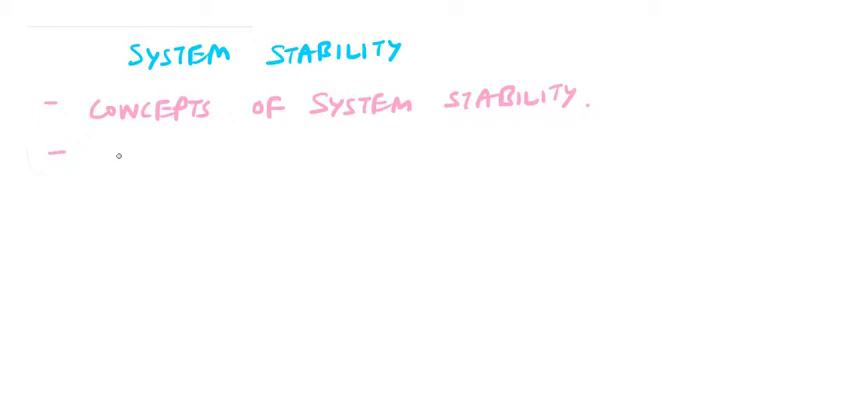
text(St)
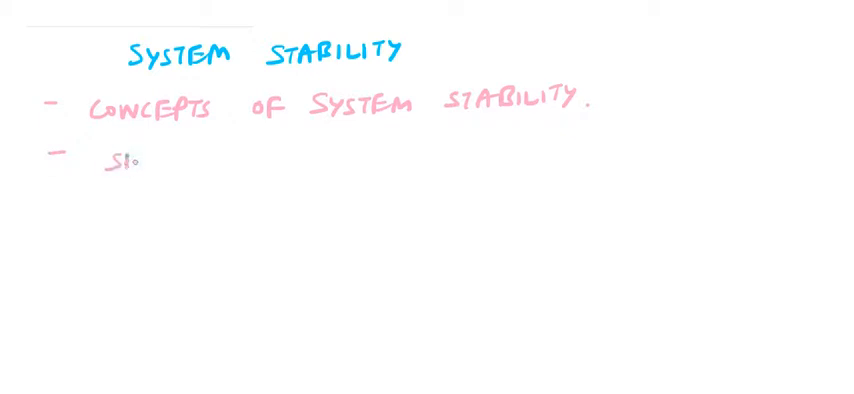
text(SWING)
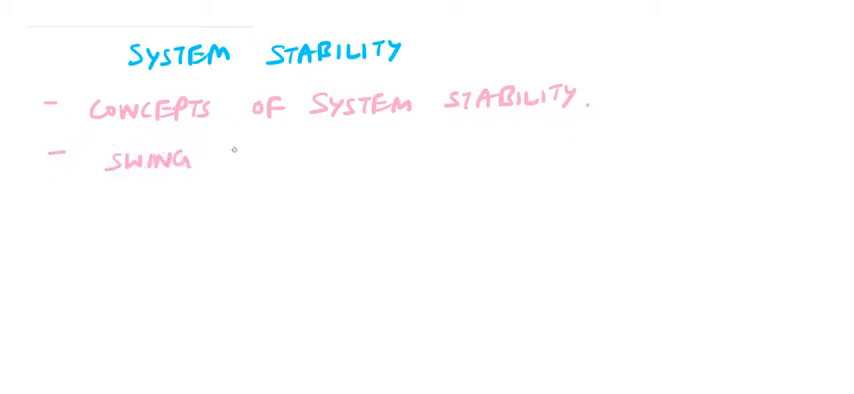
text(CURVE)
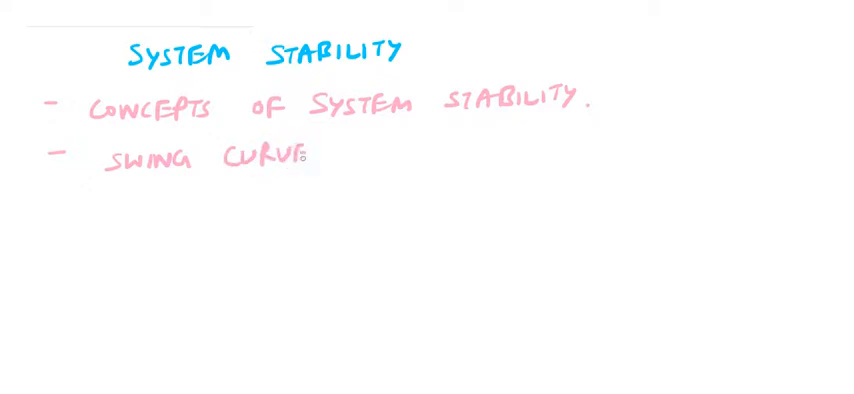
text(S)
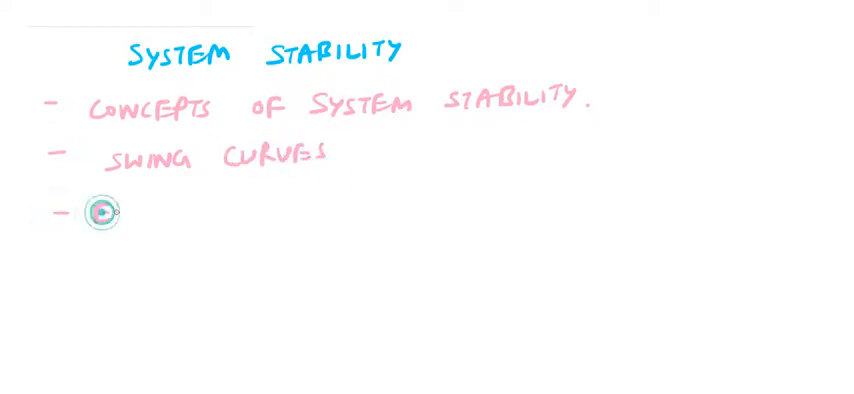
Write the third pink bullet 'Equal area cri…'.
text(EQUAL)
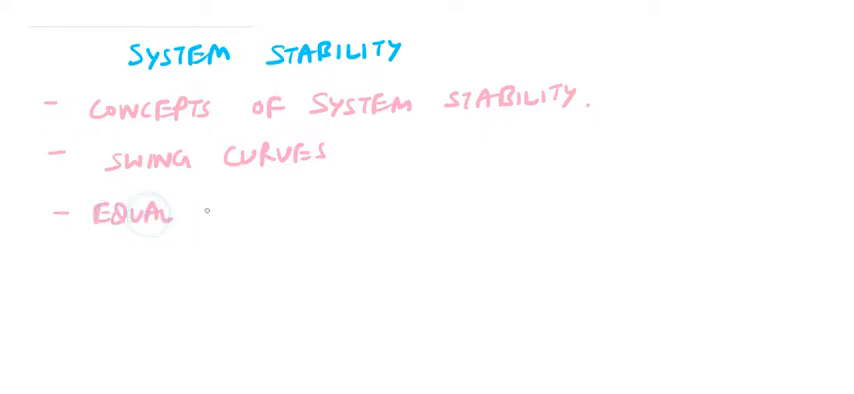
text(AREA)
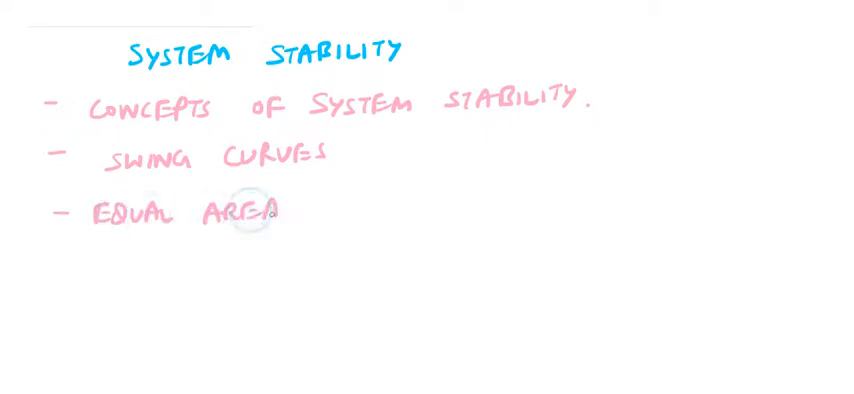
text(CRI)
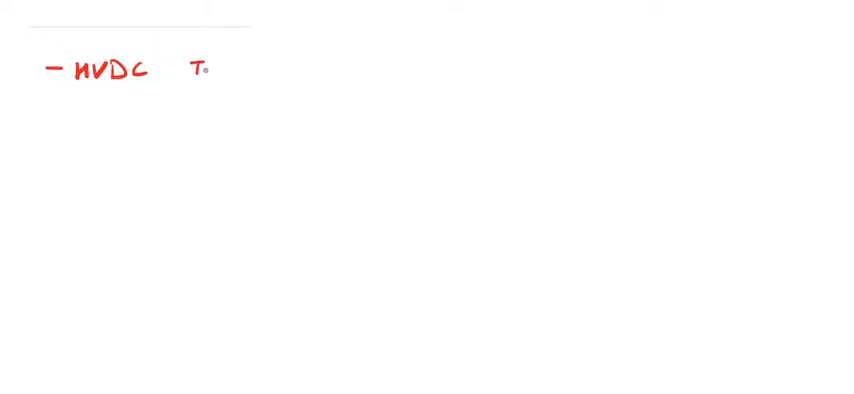
Write the red heading '- HVDC Transmission & its Facts'.
text(RAN)
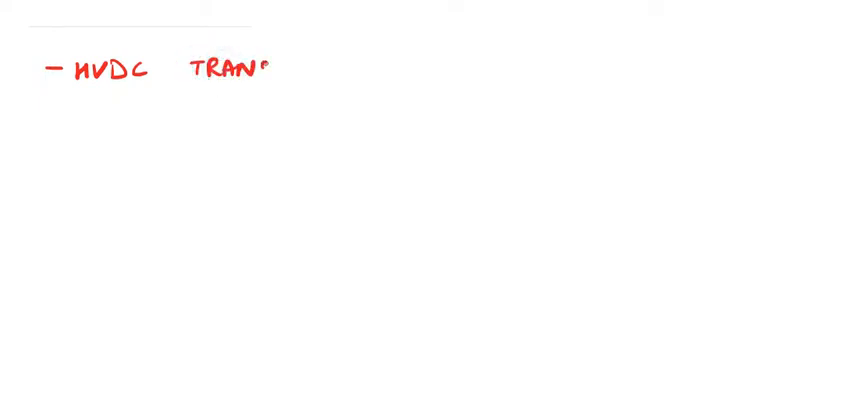
text(SMISSI)
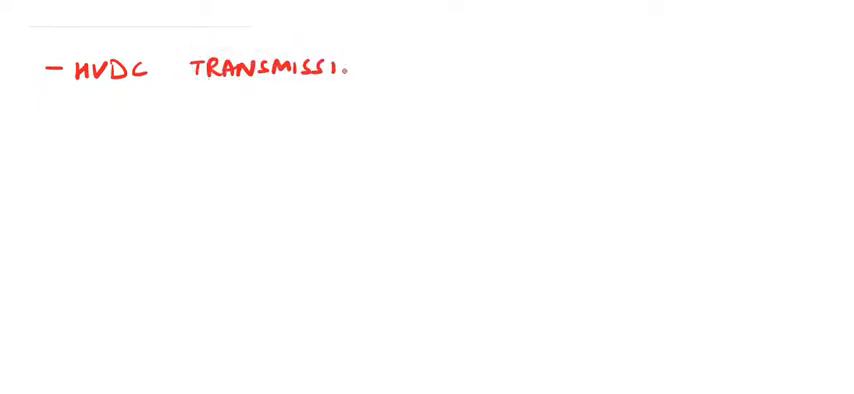
text(ON)
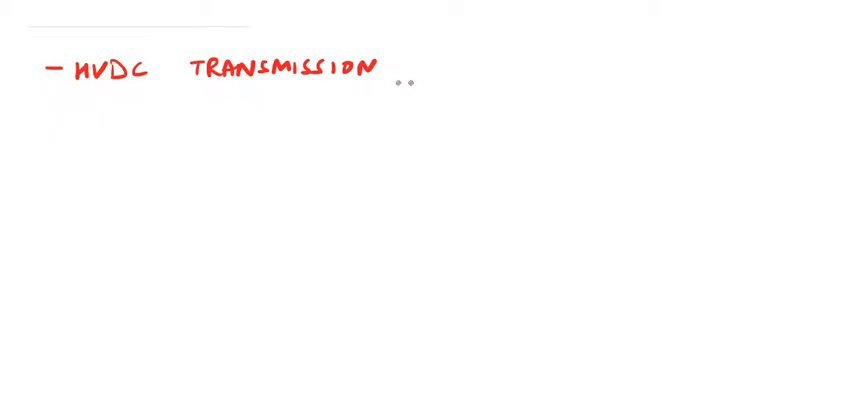
text(&)
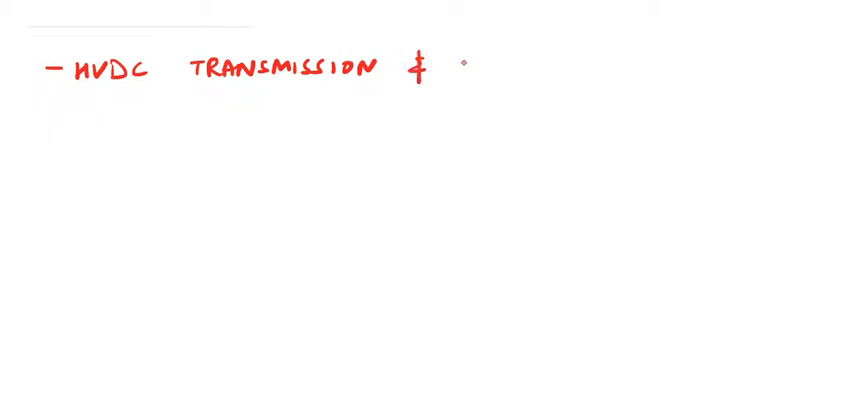
text(ITS FACTS)
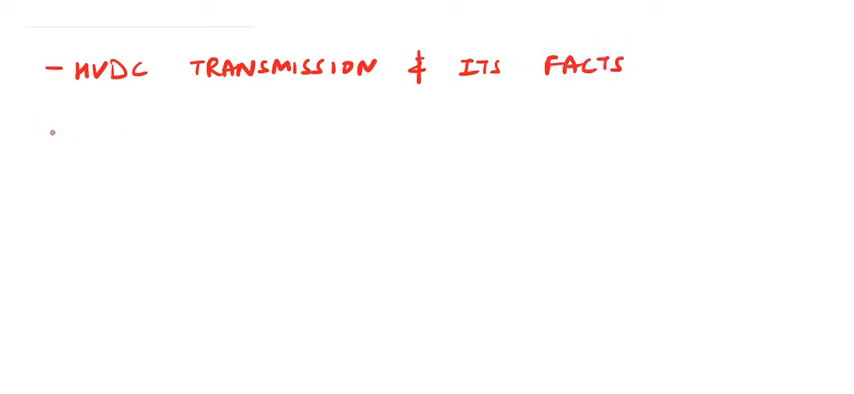
Add the pink bullet 'Concept of power system dynamics'.
click(53, 128)
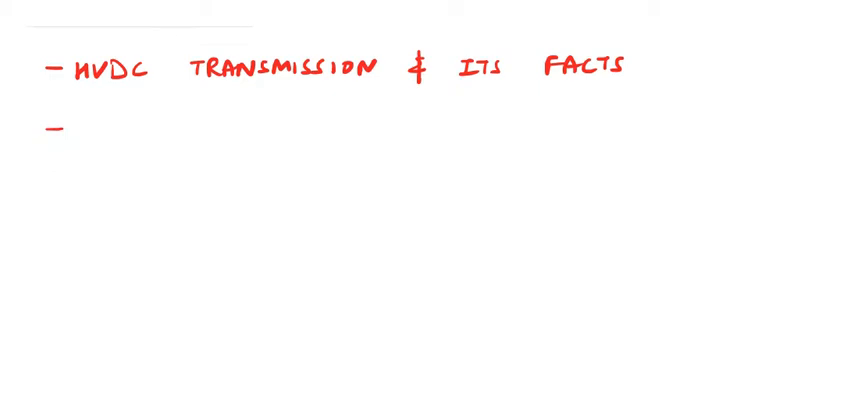
drag(80, 125, 105, 130)
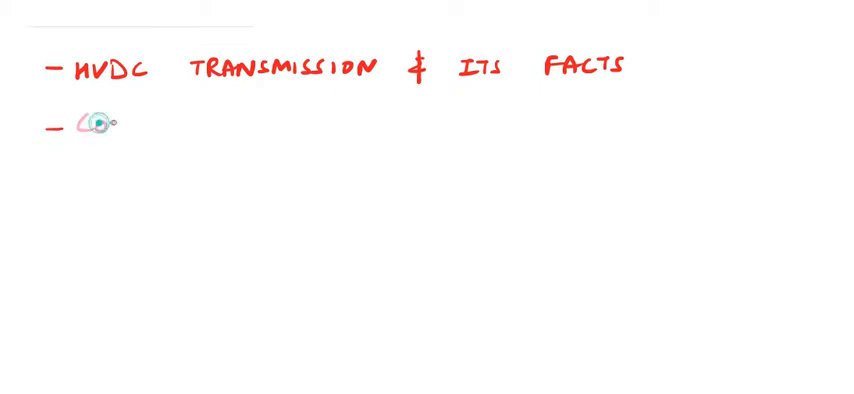
text(CONCEPT)
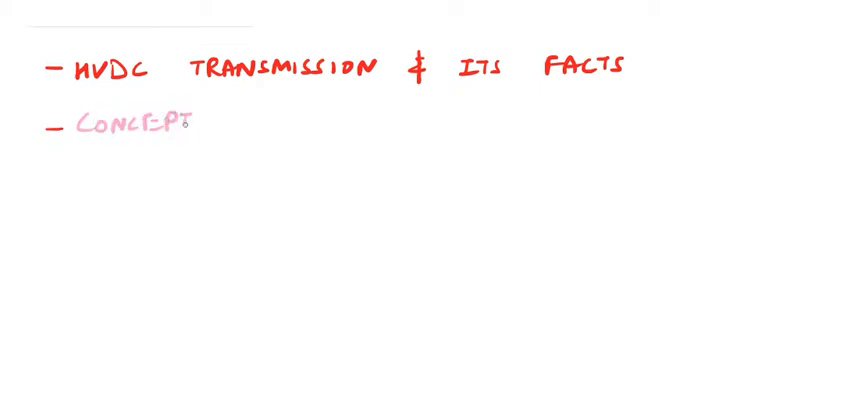
text(OF)
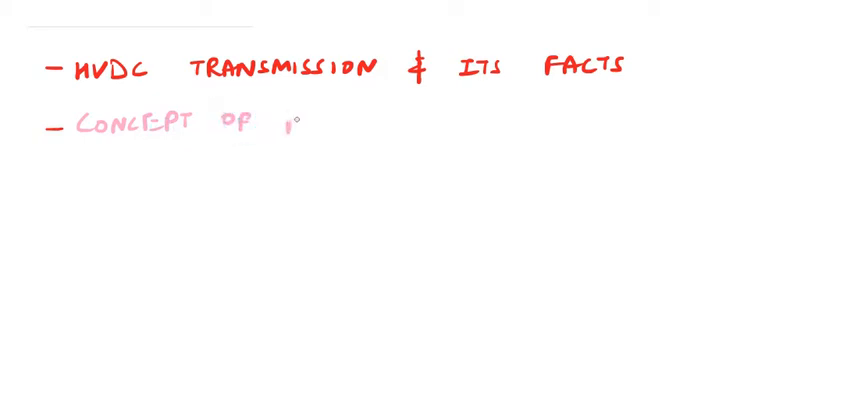
text(POWER SYST)
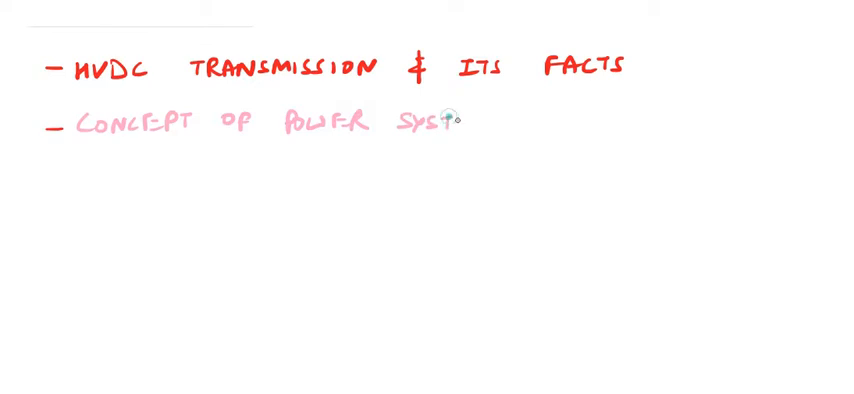
text(EM)
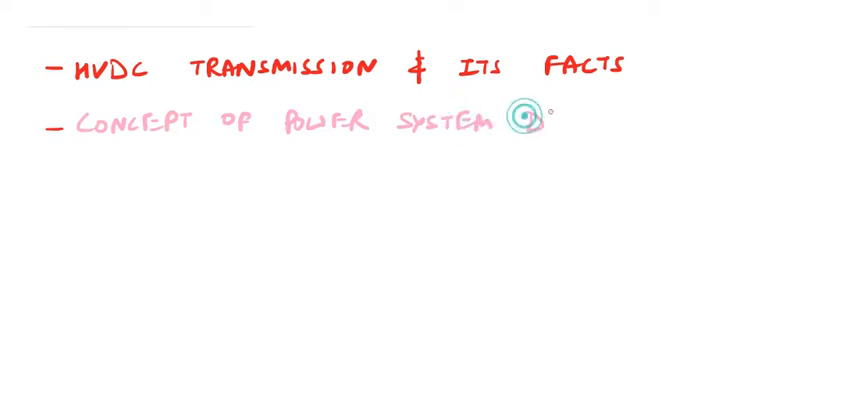
text(DYNAMICS)
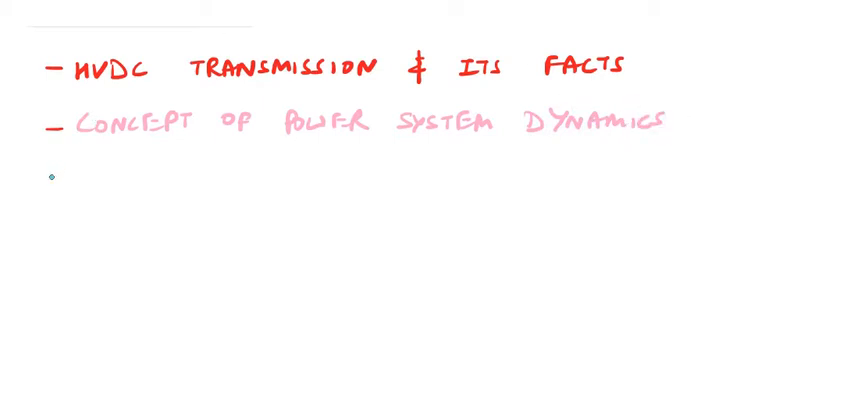
Write the light-blue bullet '- Distributed generation.'.
text(DIST)
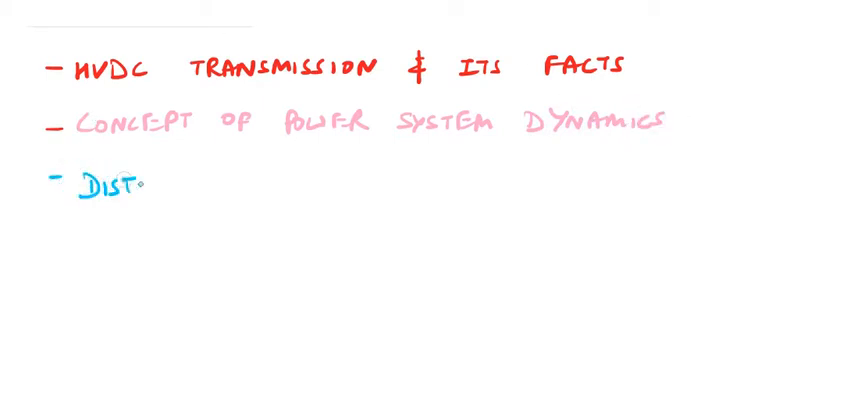
text(RIB)
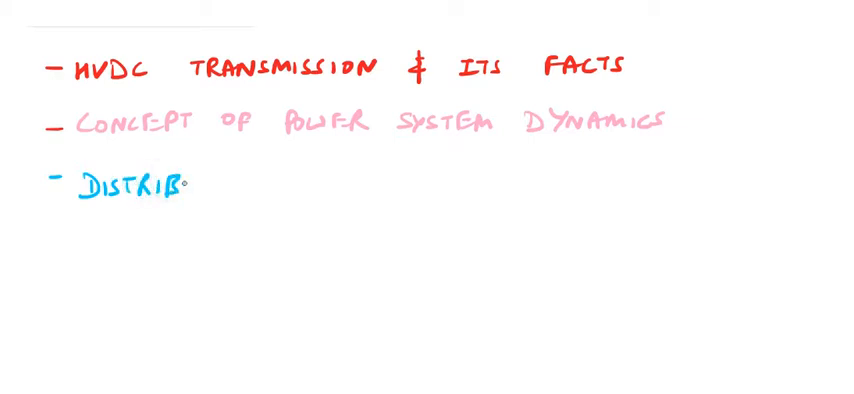
text(UTED GENERA)
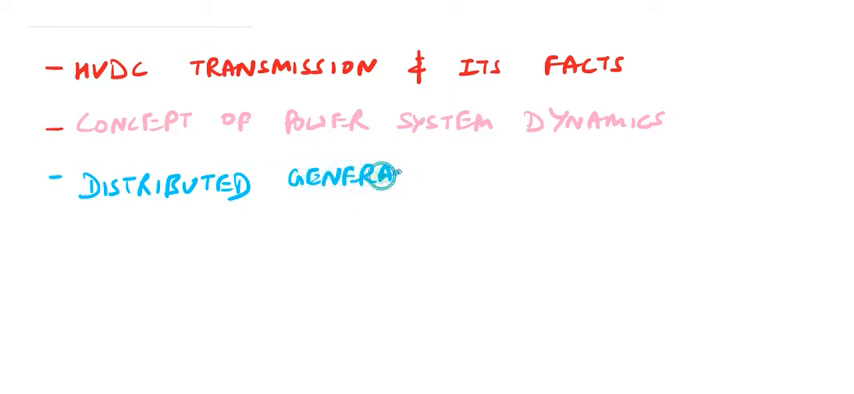
text(TION.)
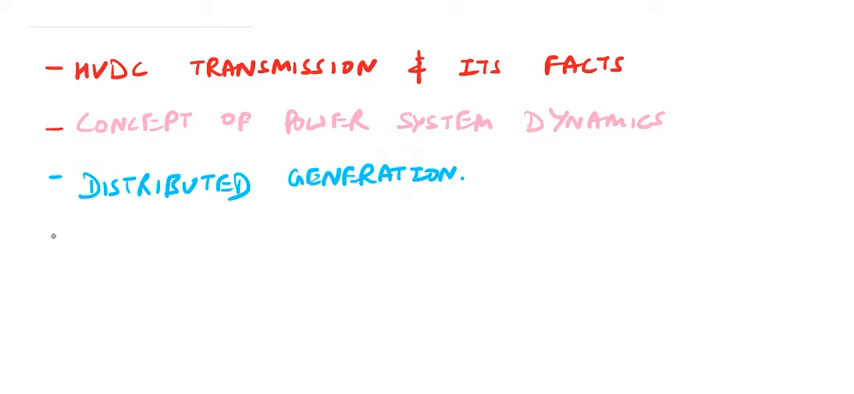
Write the dark-blue bullet '- Solar & wind power.'.
text(- SOLAR &)
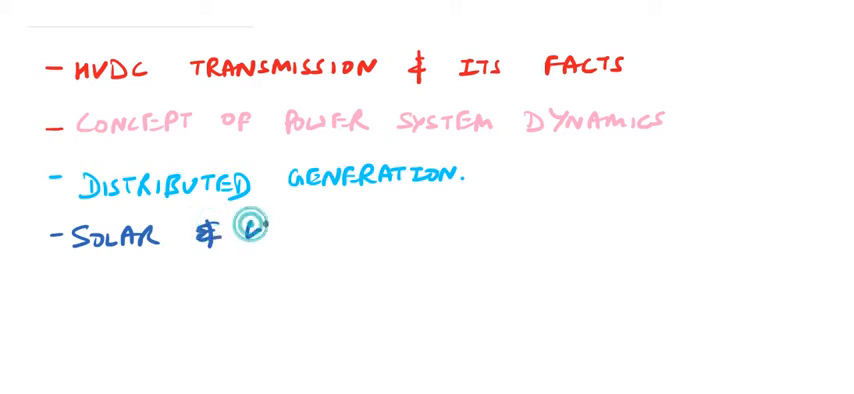
text(WIND)
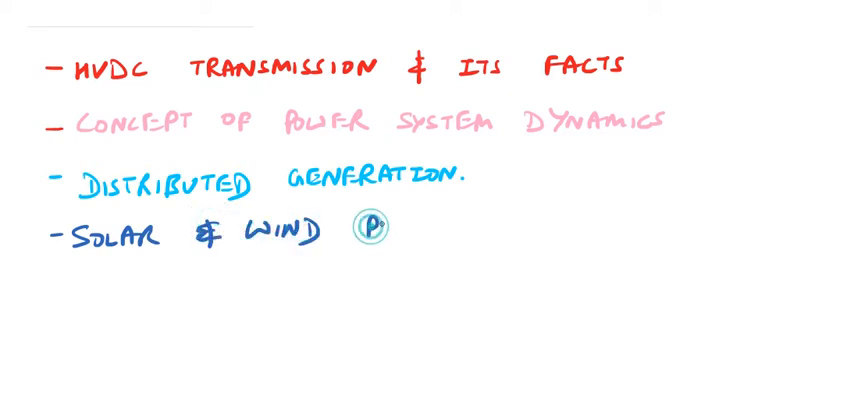
text(POWER)
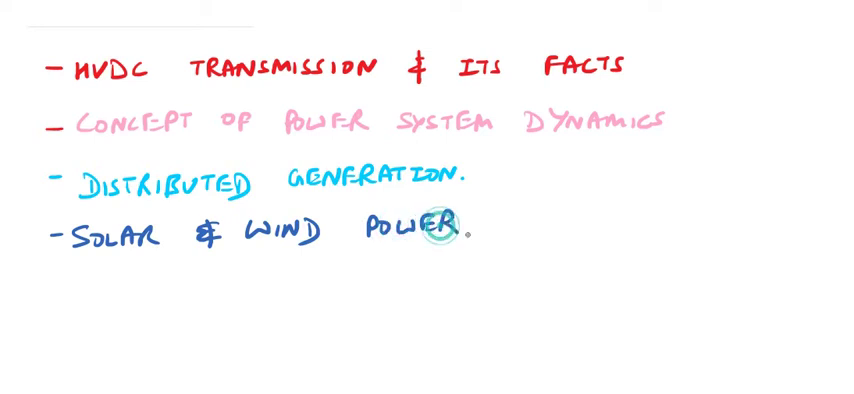
click(441, 230)
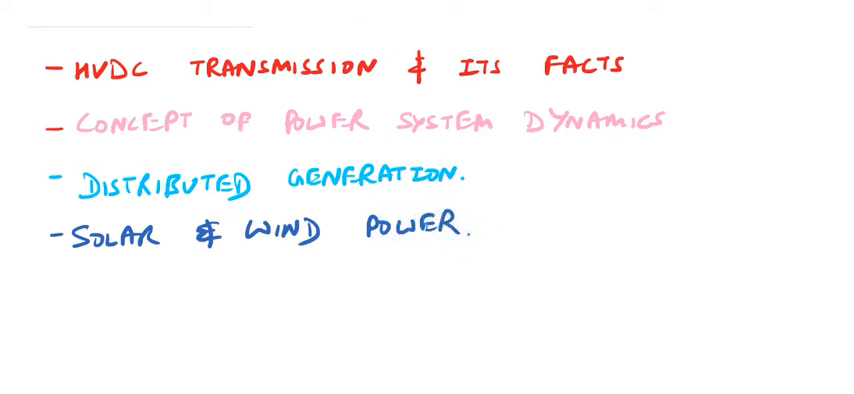
text(SM)
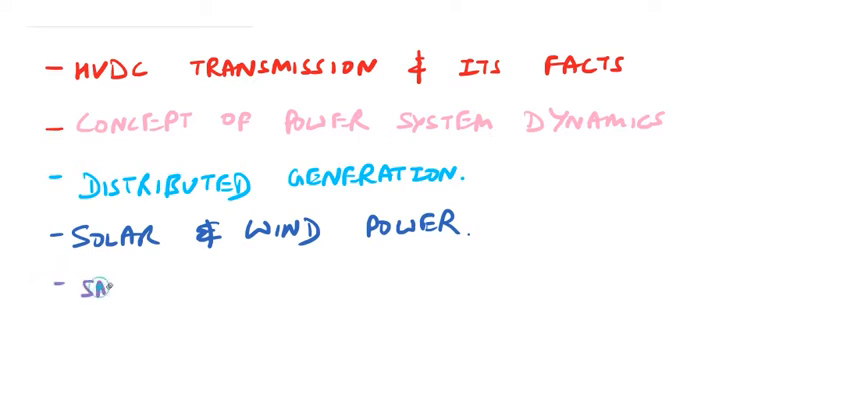
Write purple '- Smart grid concepts' and begin an orange bullet 'Env…'.
text(SMART)
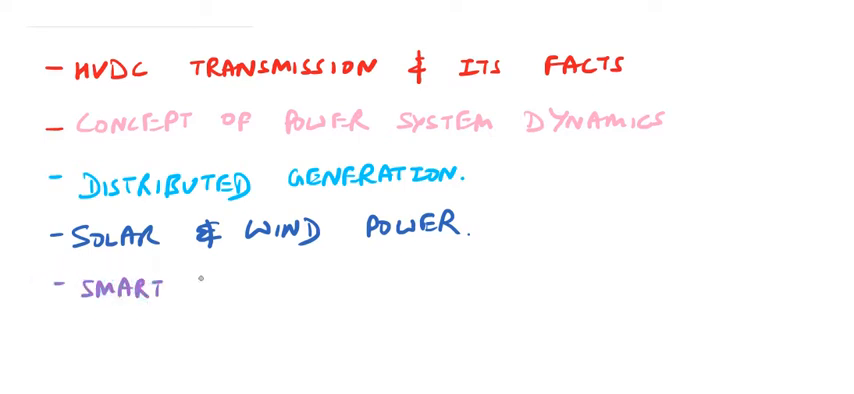
text(GRID CONCEPTS)
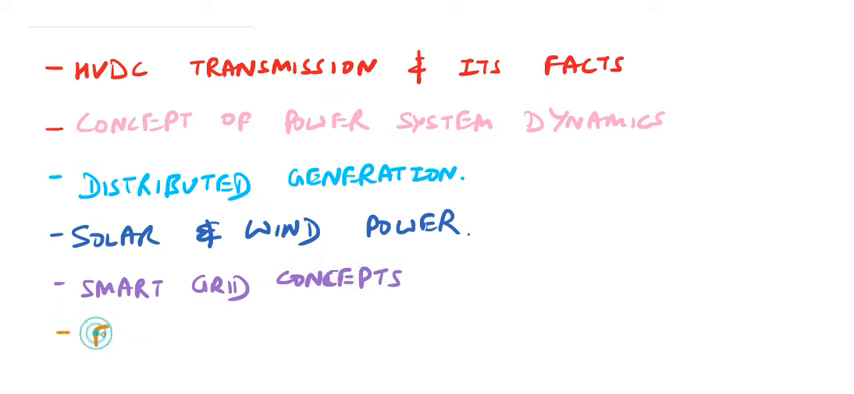
text(ENV)
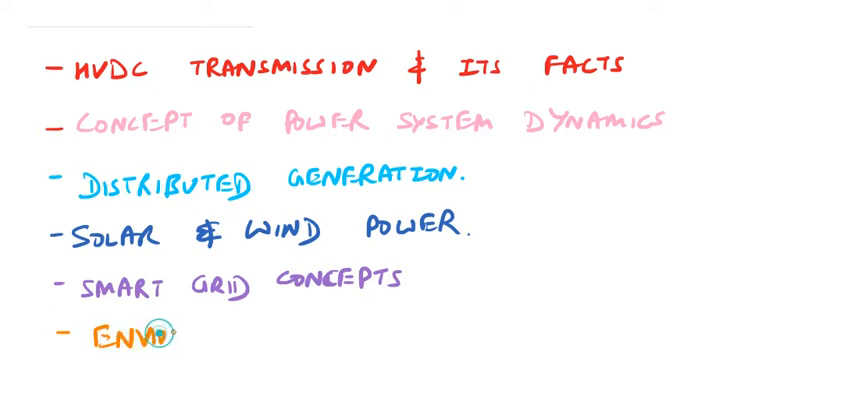